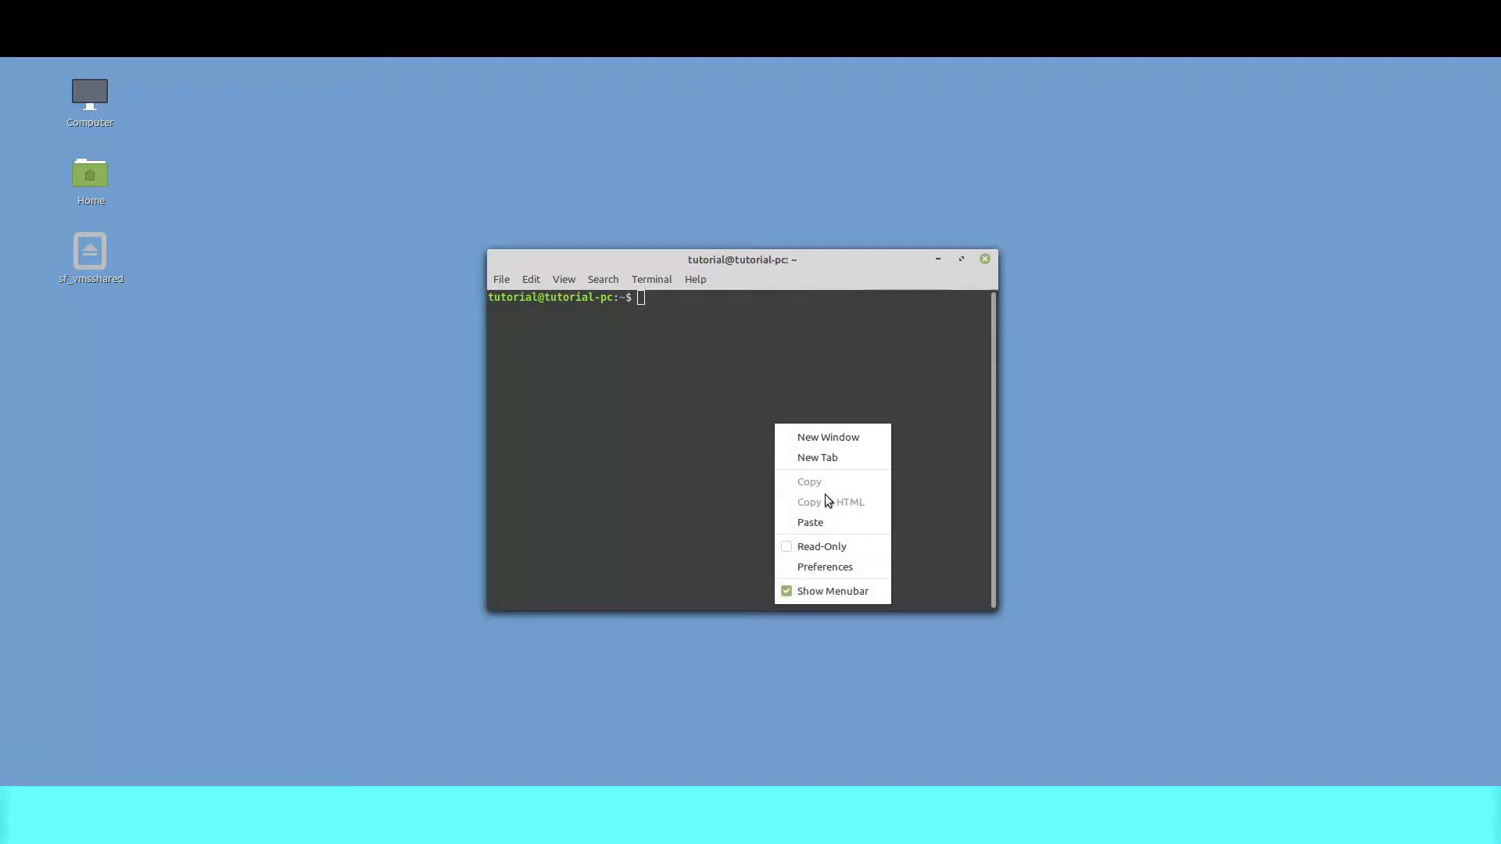
- Paste and run the sudo apt install command for compiler, cmake, ninja, git, python and X11/GL/fontconfig/harfbuzz dev packages
click(809, 522)
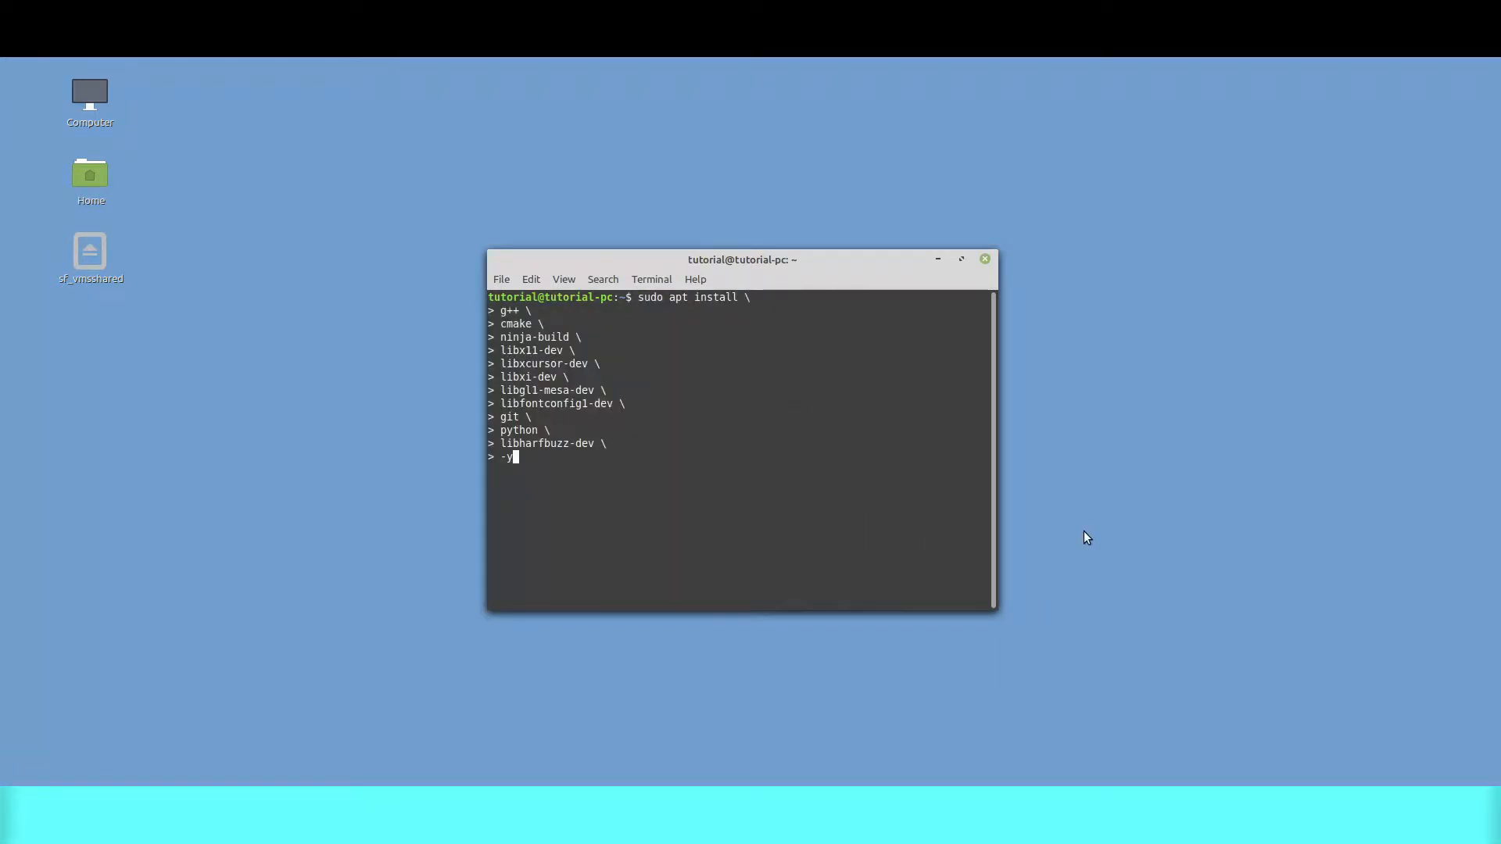
key(Return)
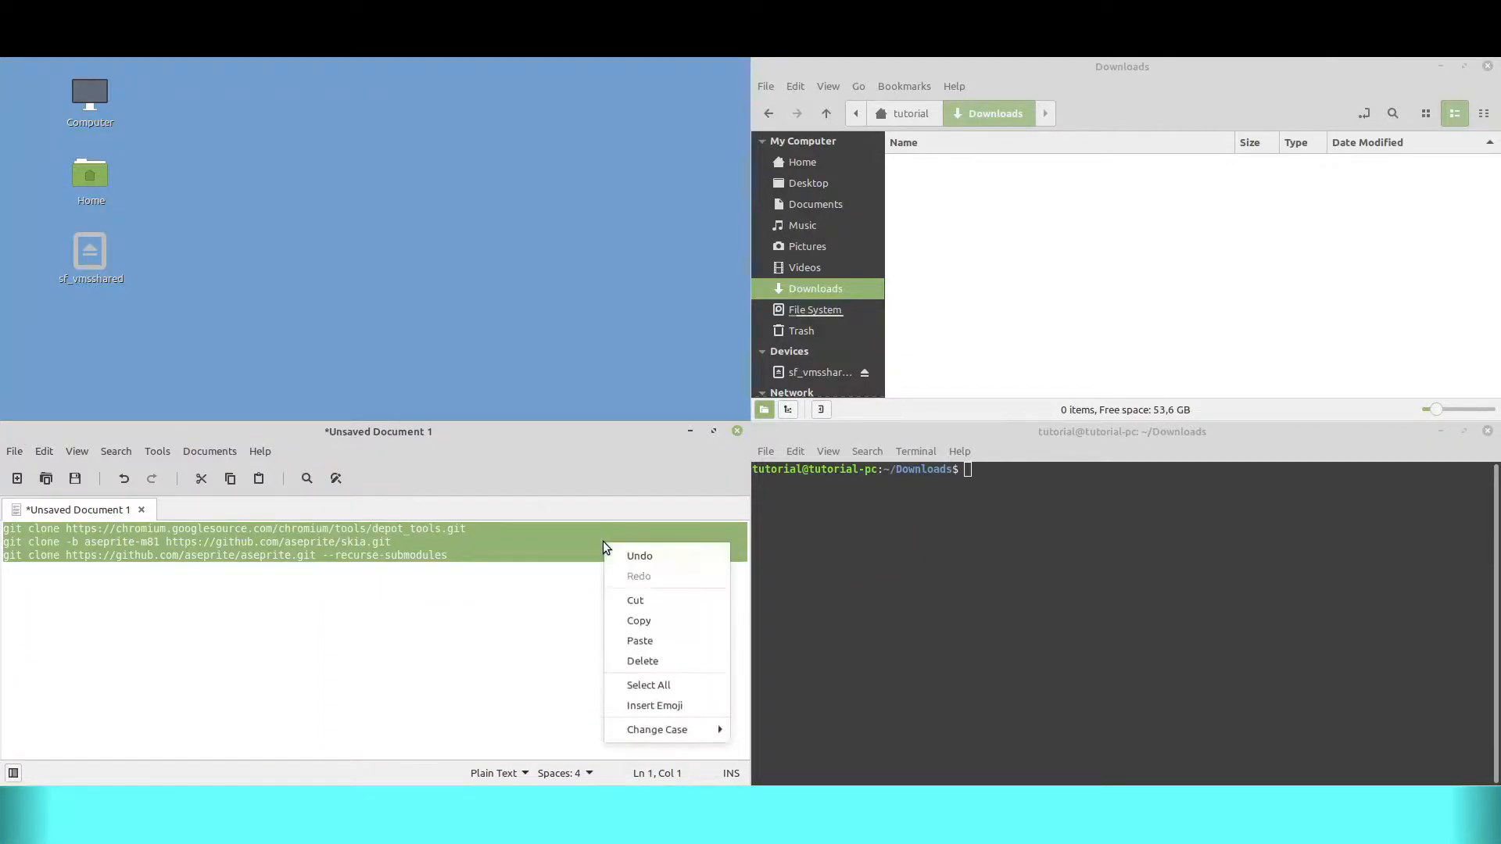
- Paste and run the git clone commands for depot_tools, Skia's aseprite-m81 branch and Aseprite
click(992, 549)
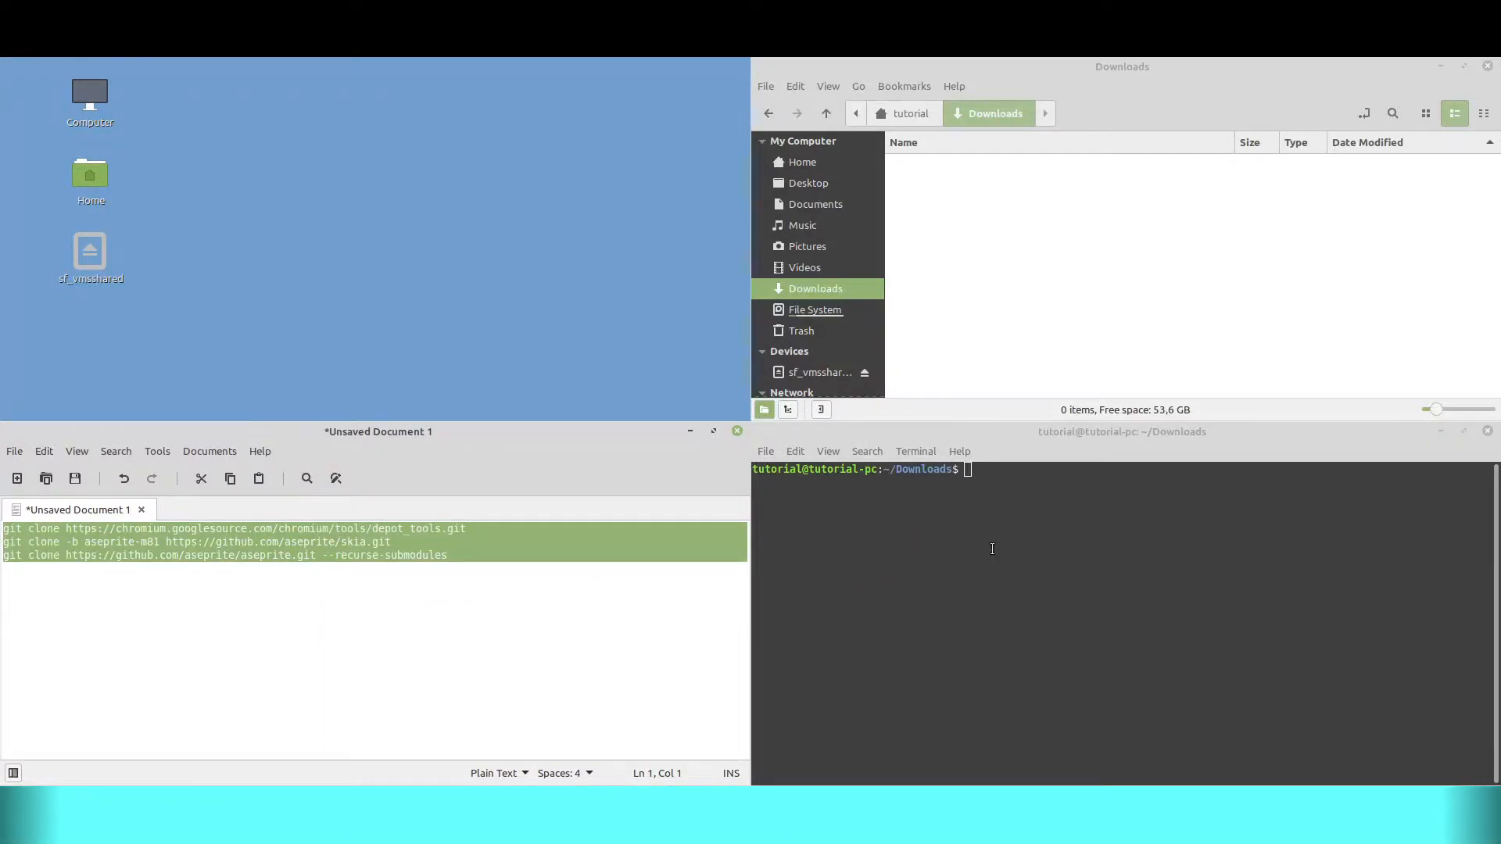
right_click(992, 549)
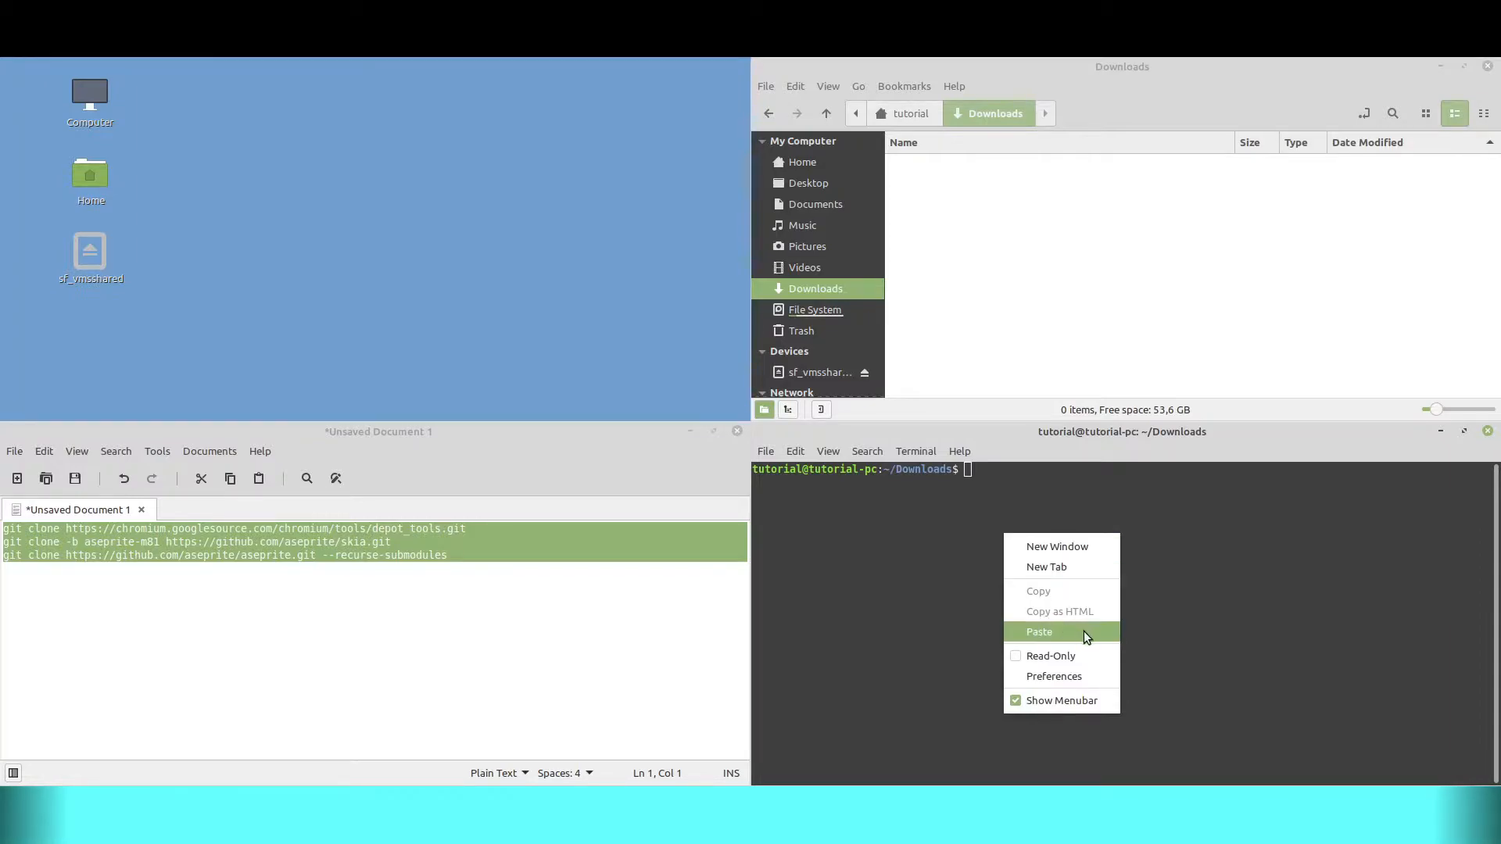
click(1039, 631)
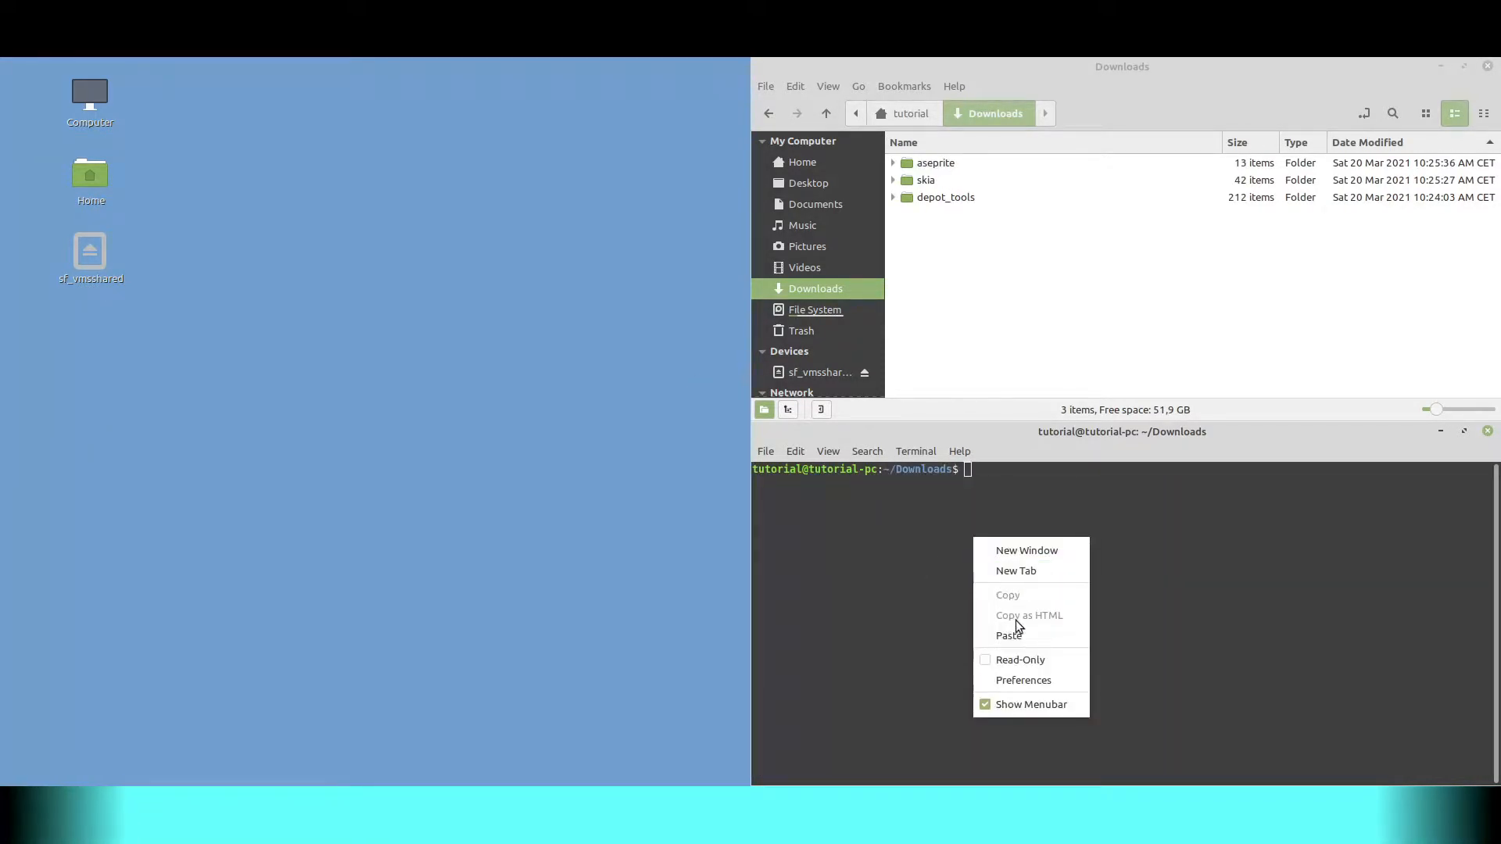
- Export depot_tools onto PATH and confirm it with echo $PATH
click(1009, 635)
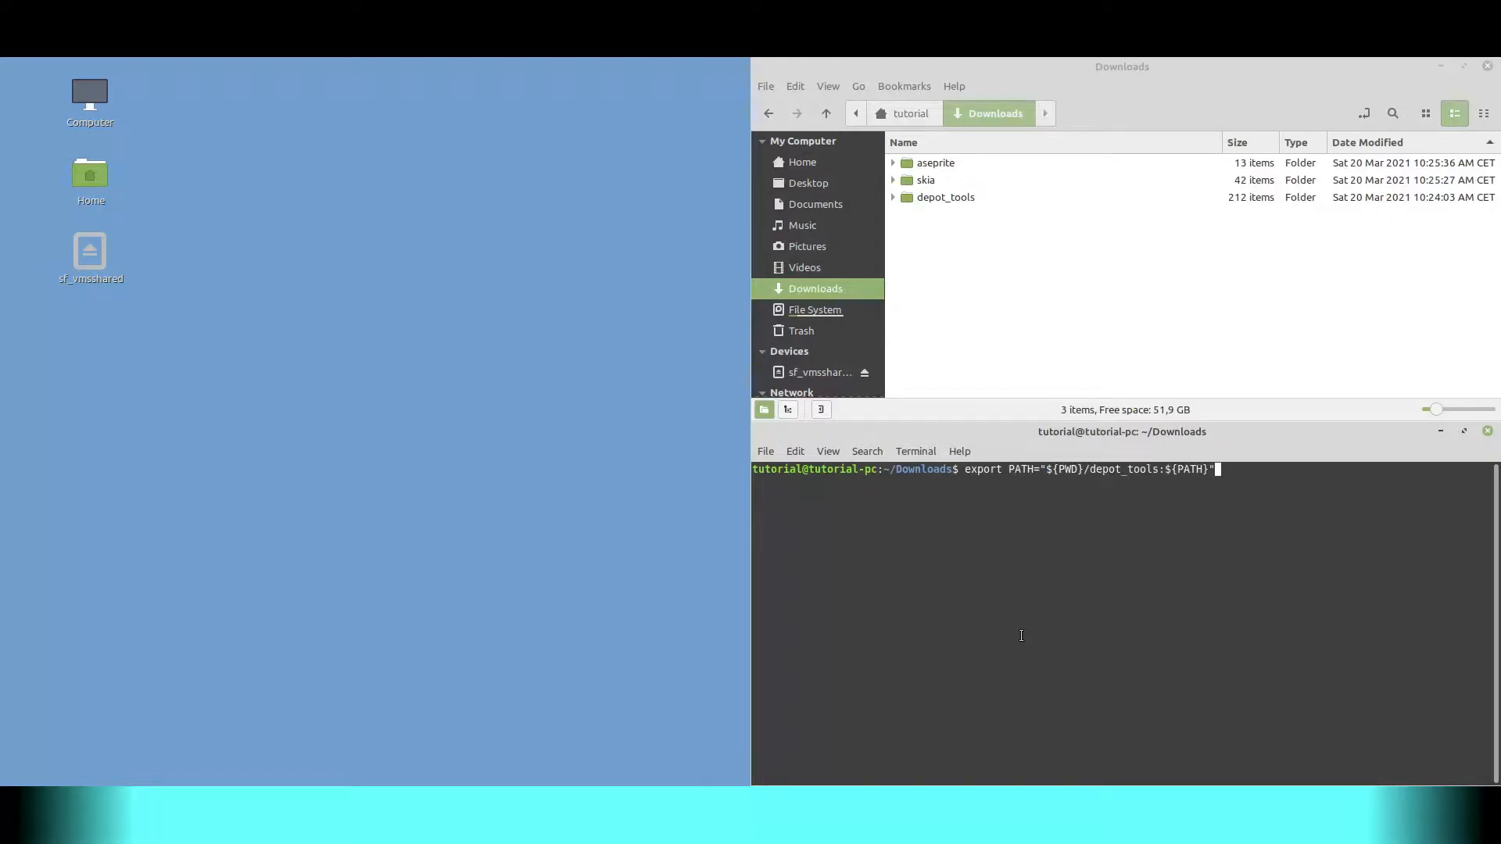
key(Return)
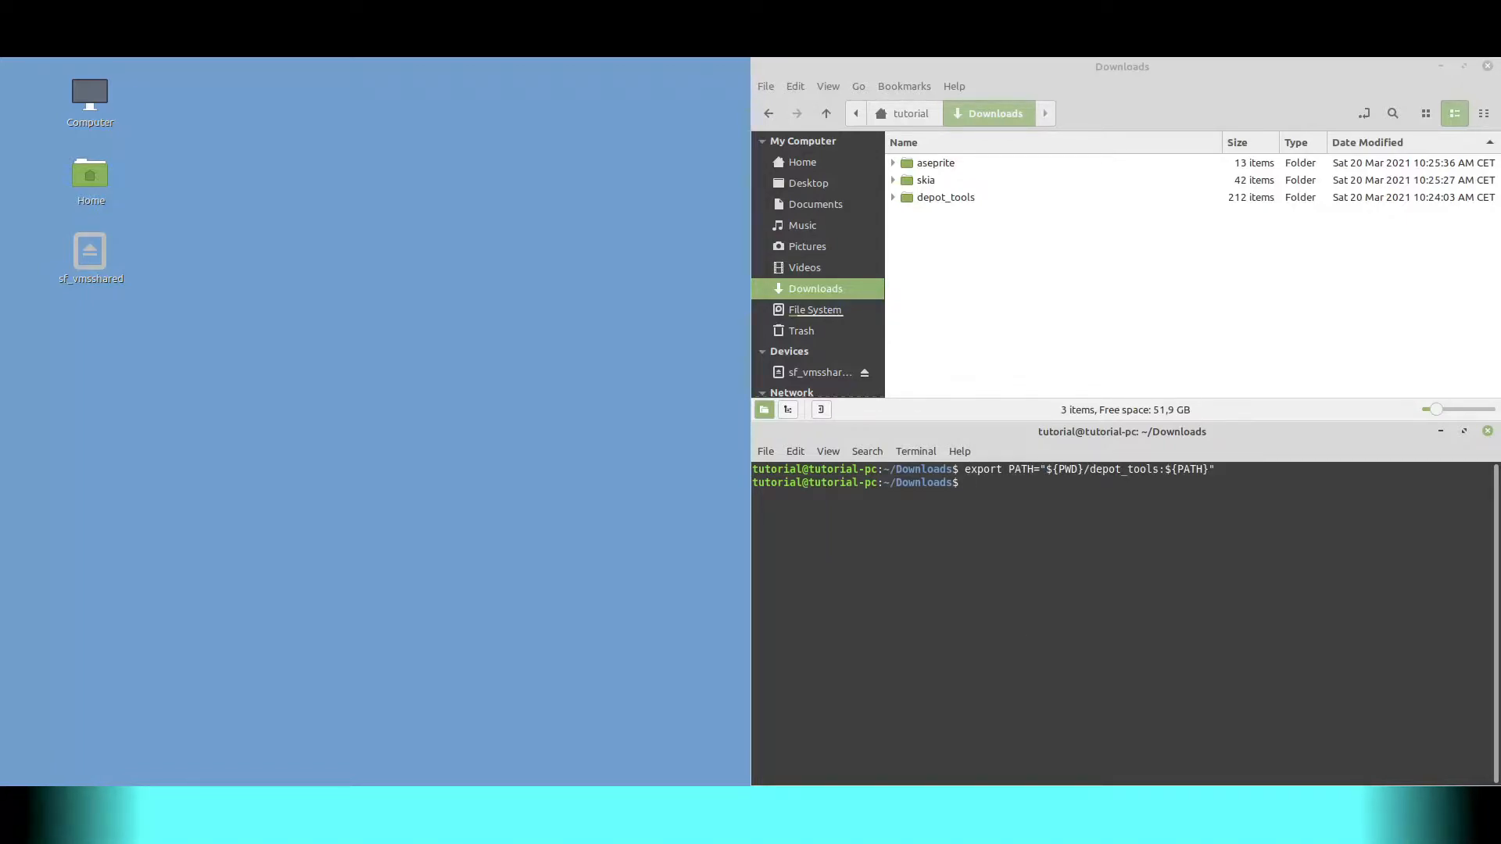
text(echo)
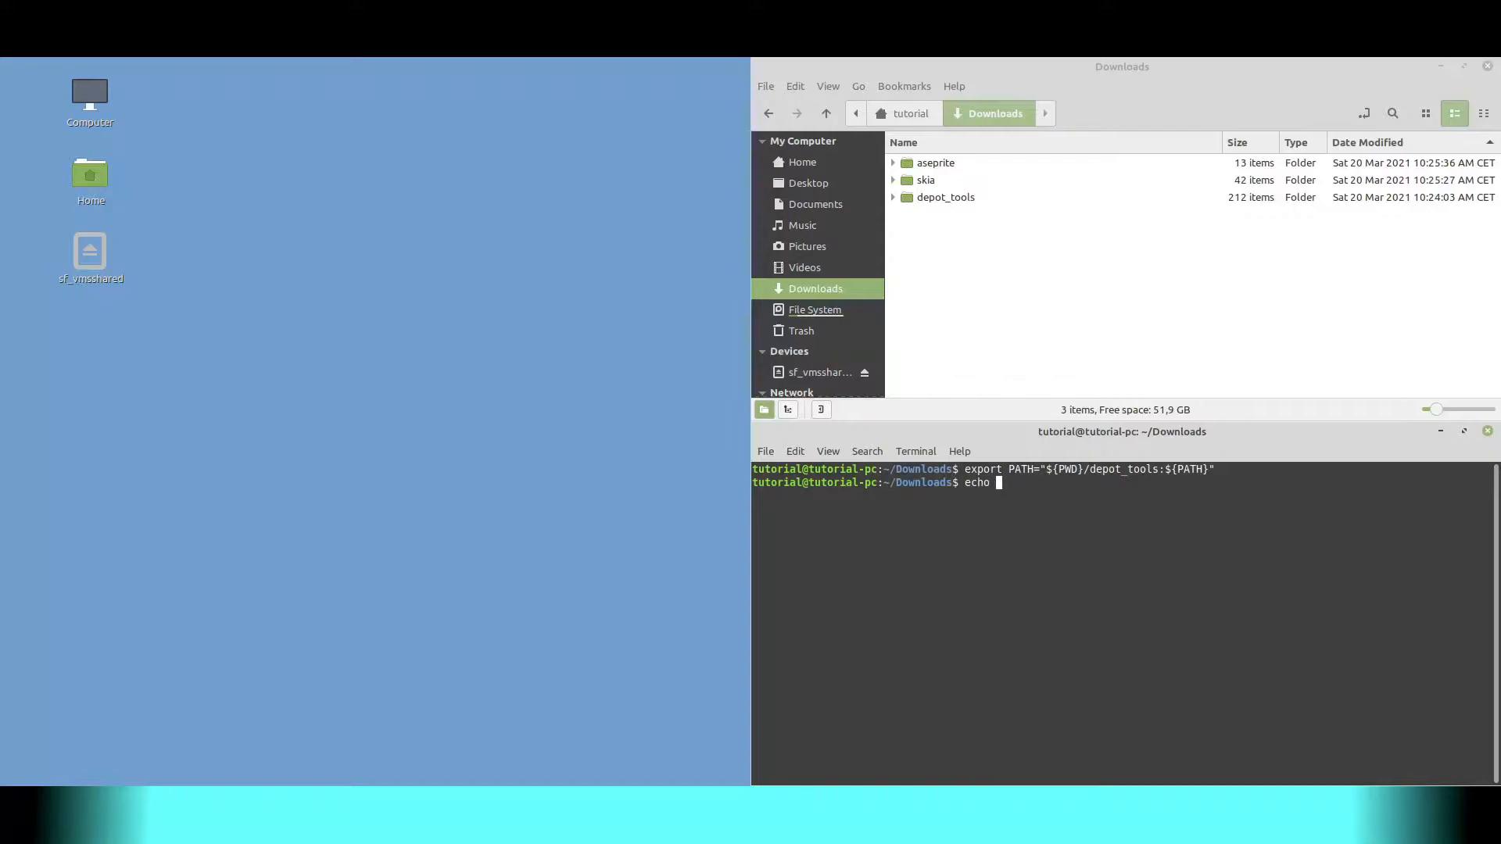
key(Return)
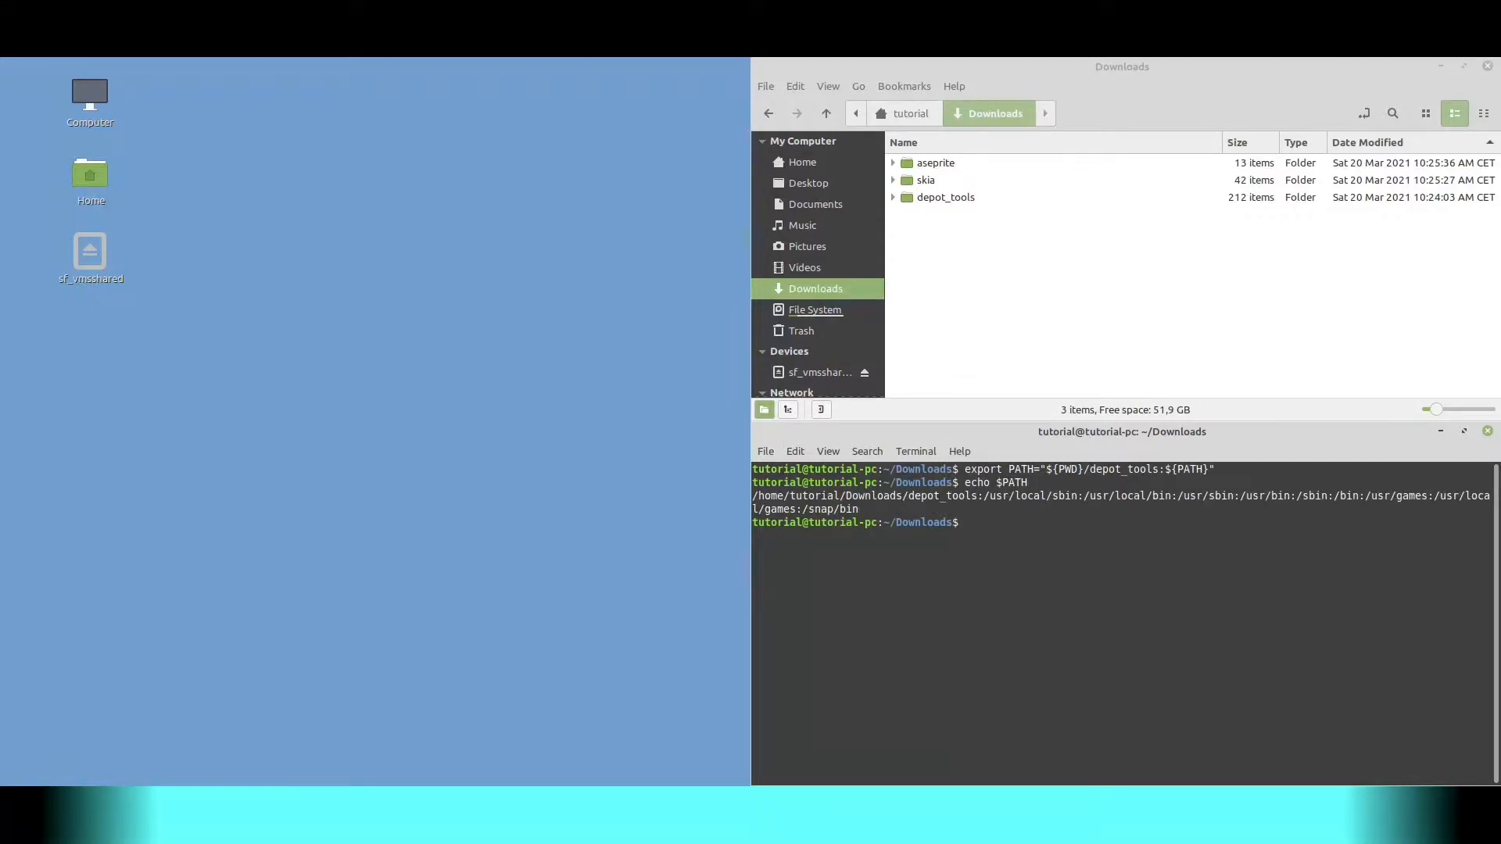
- Enter the skia folder and run python tools/git-sync-deps
text(cd skia)
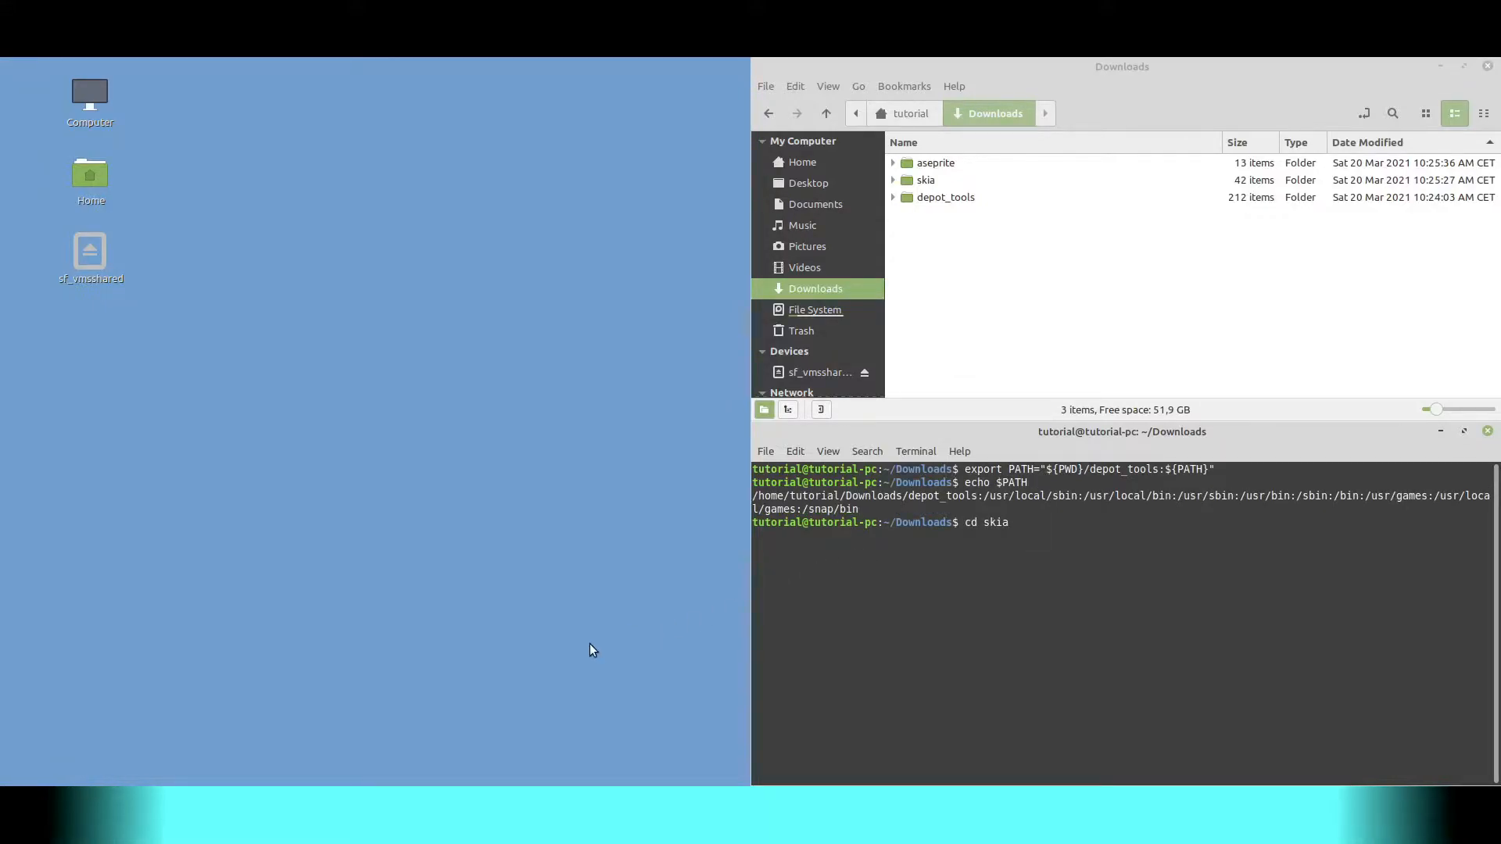
key(Return)
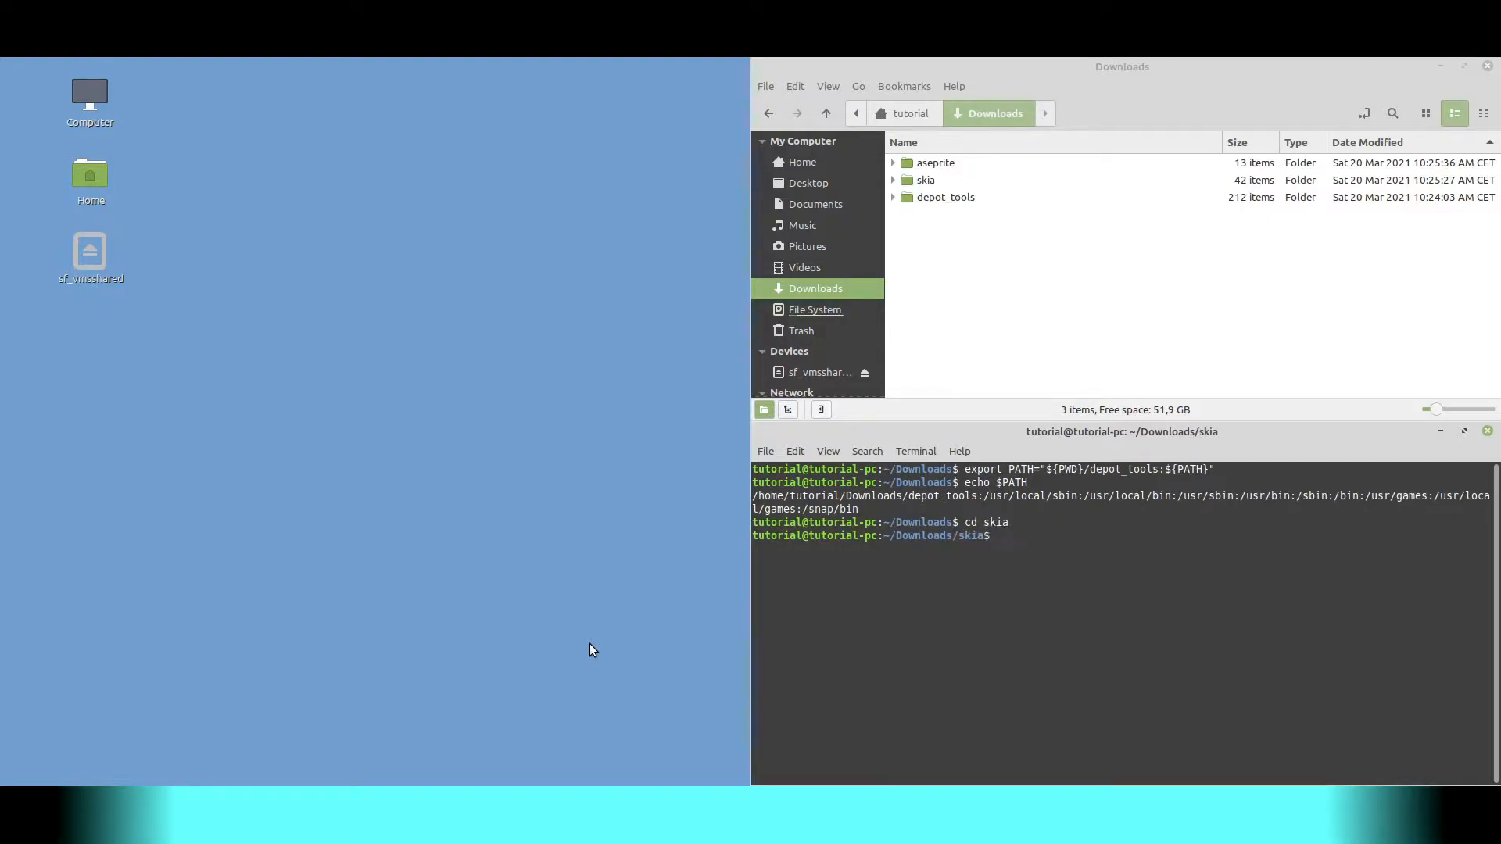
text(python tools/git-sync-deps)
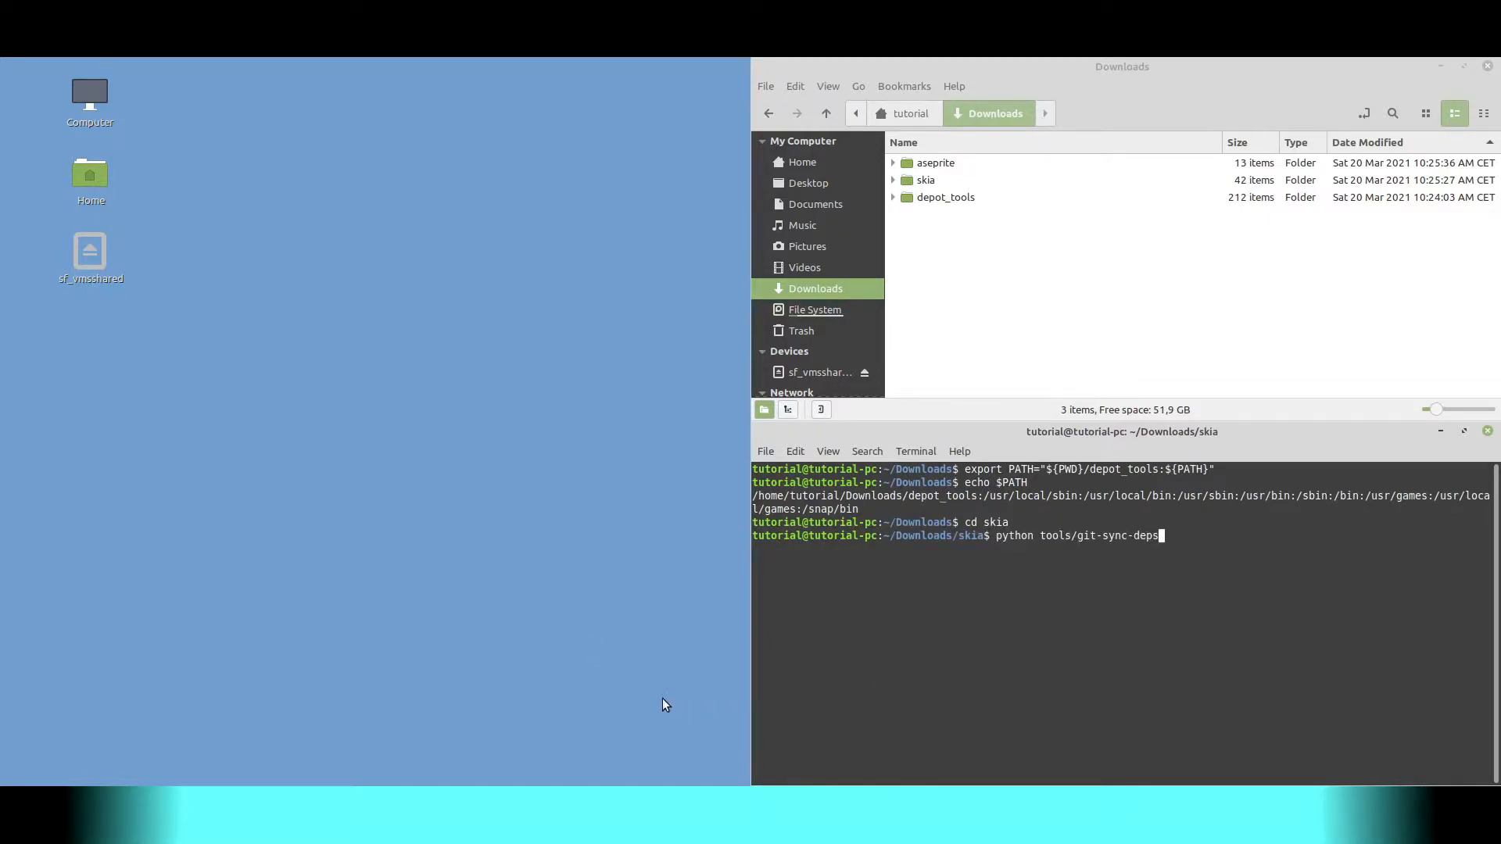
key(Return)
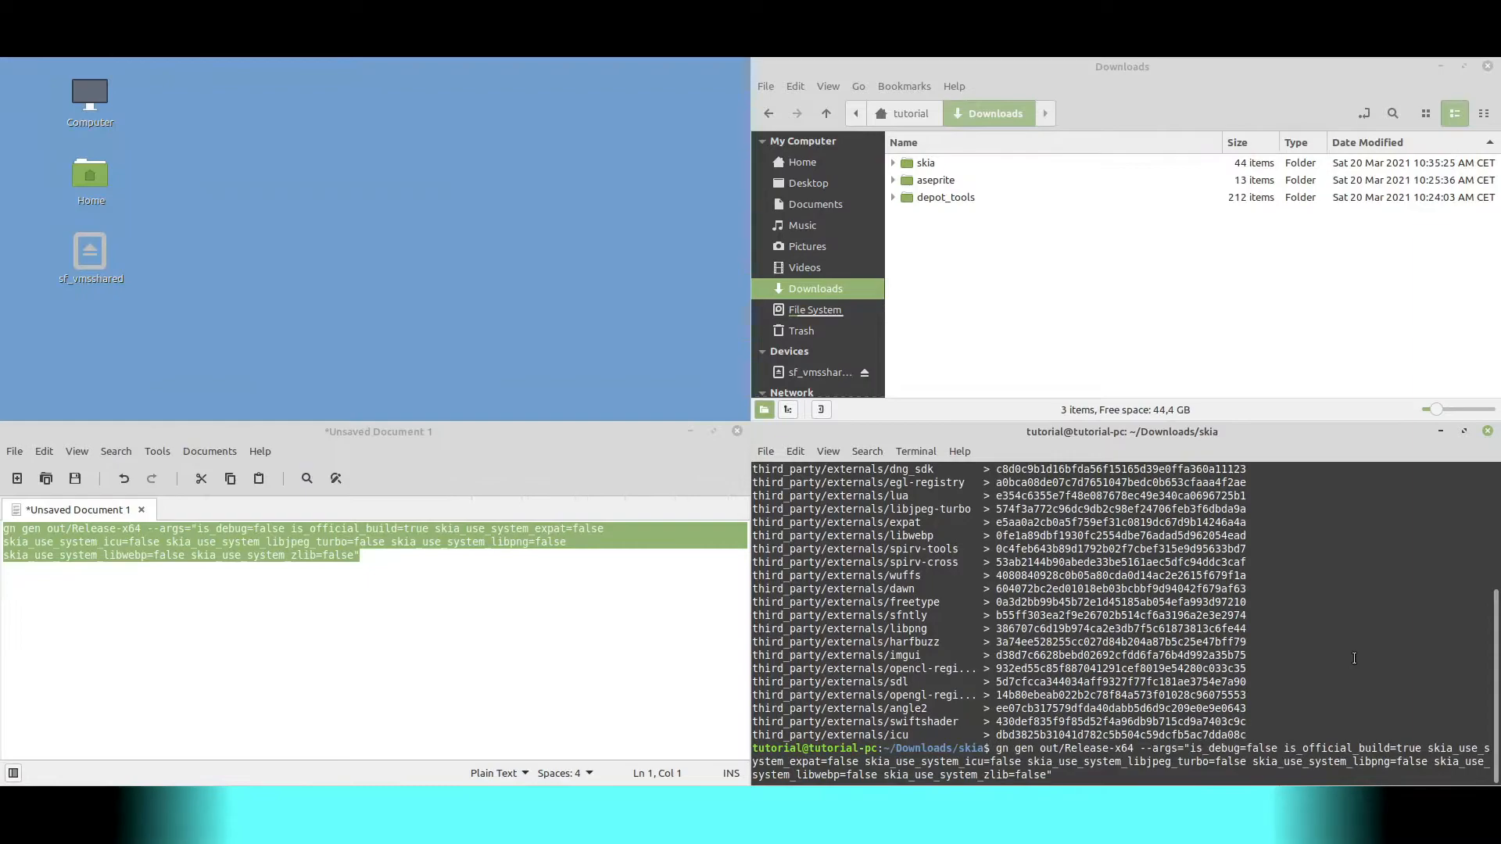
mouse_move(640, 365)
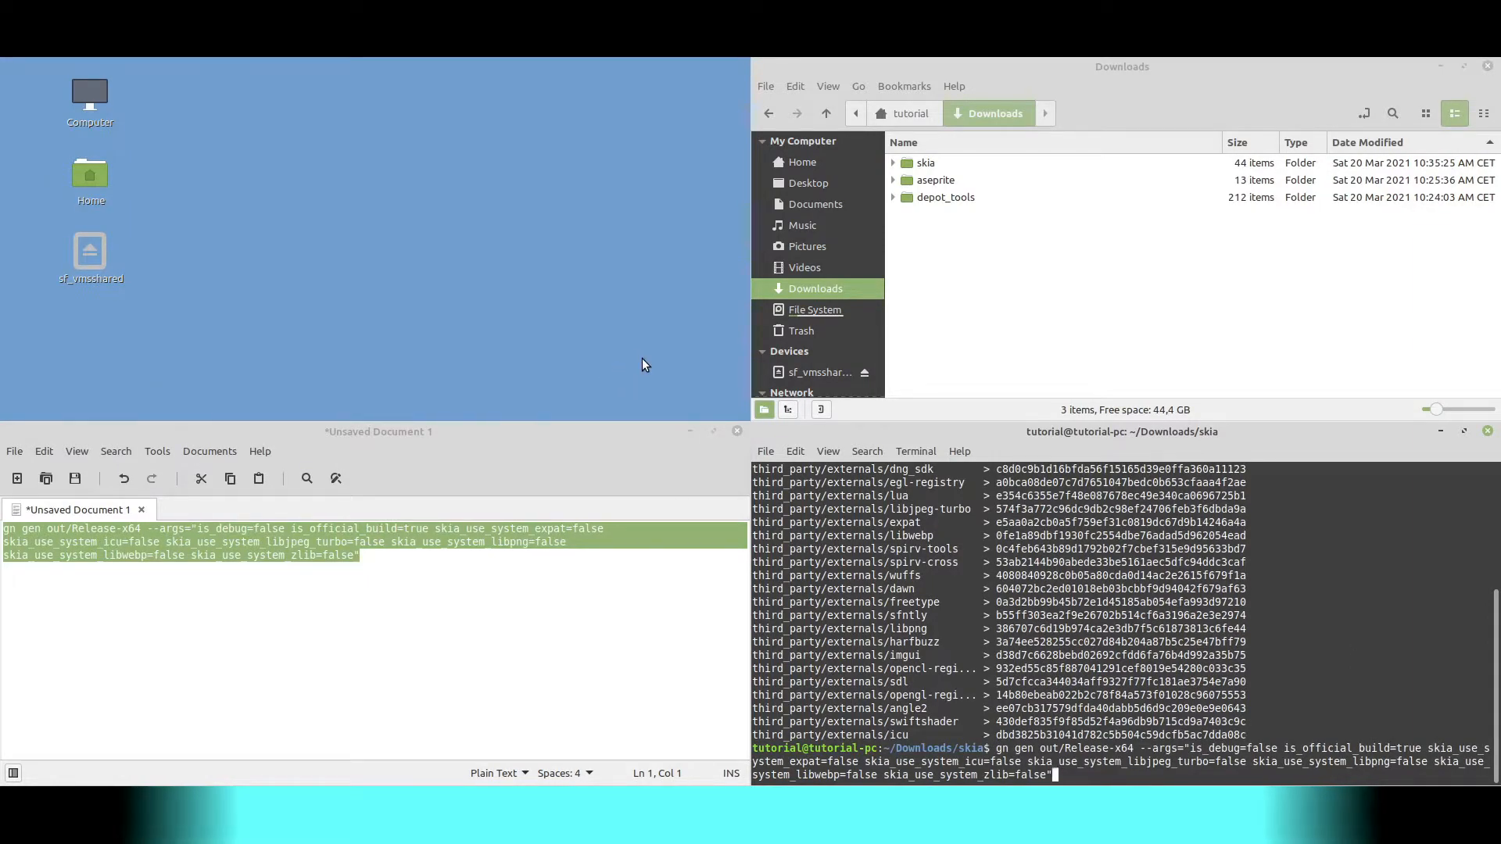
- Scroll through the Terminal output of the Skia Release-x64 build
scroll(down, 3)
text(cd aseprite/)
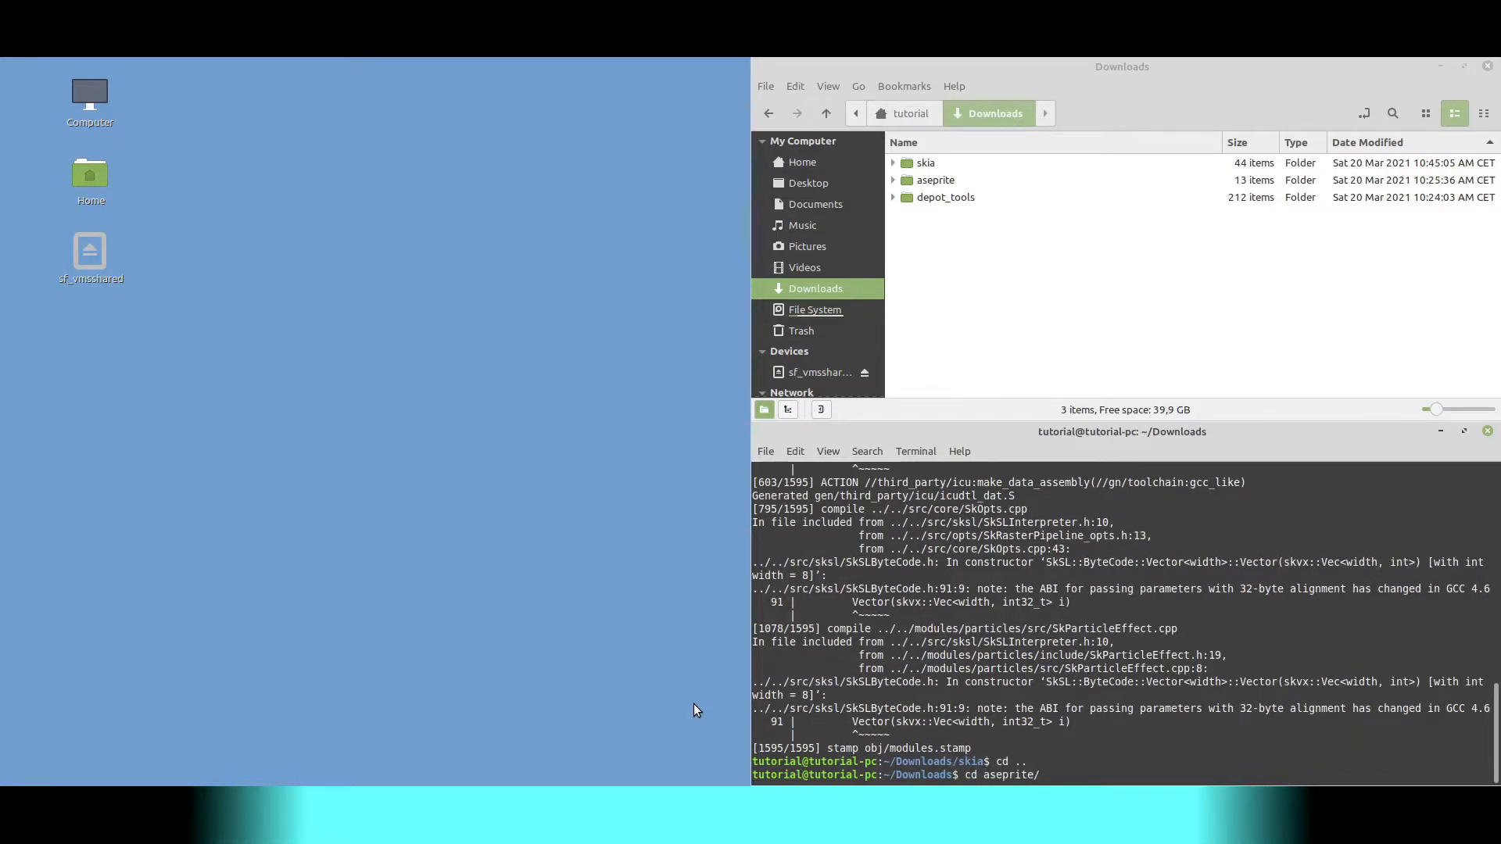
- Create and enter the aseprite build folder, and copy the cmake configure command from the editor
text(mkdir build)
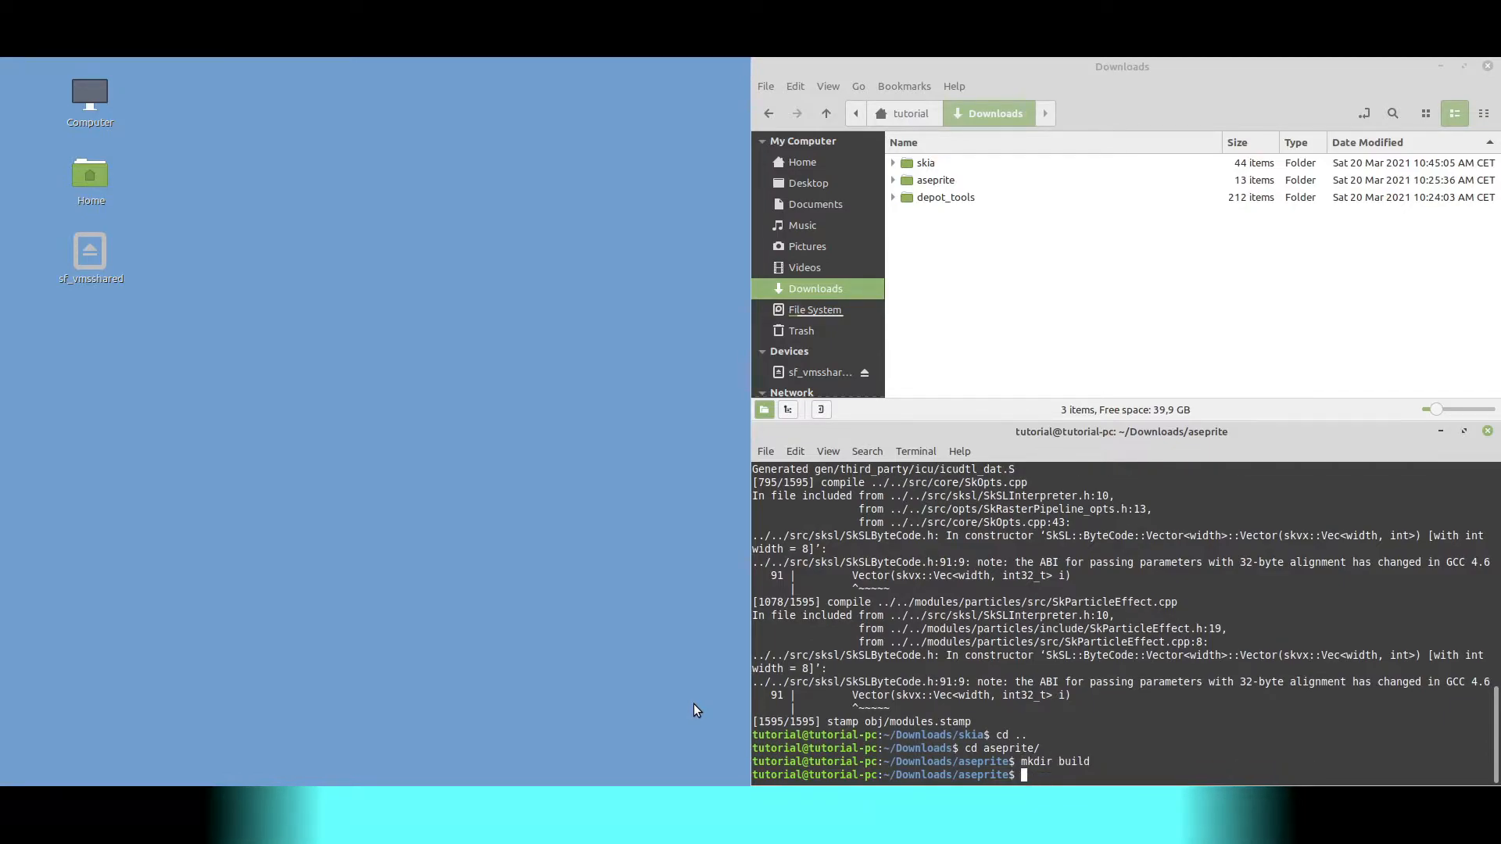
text(cd build/)
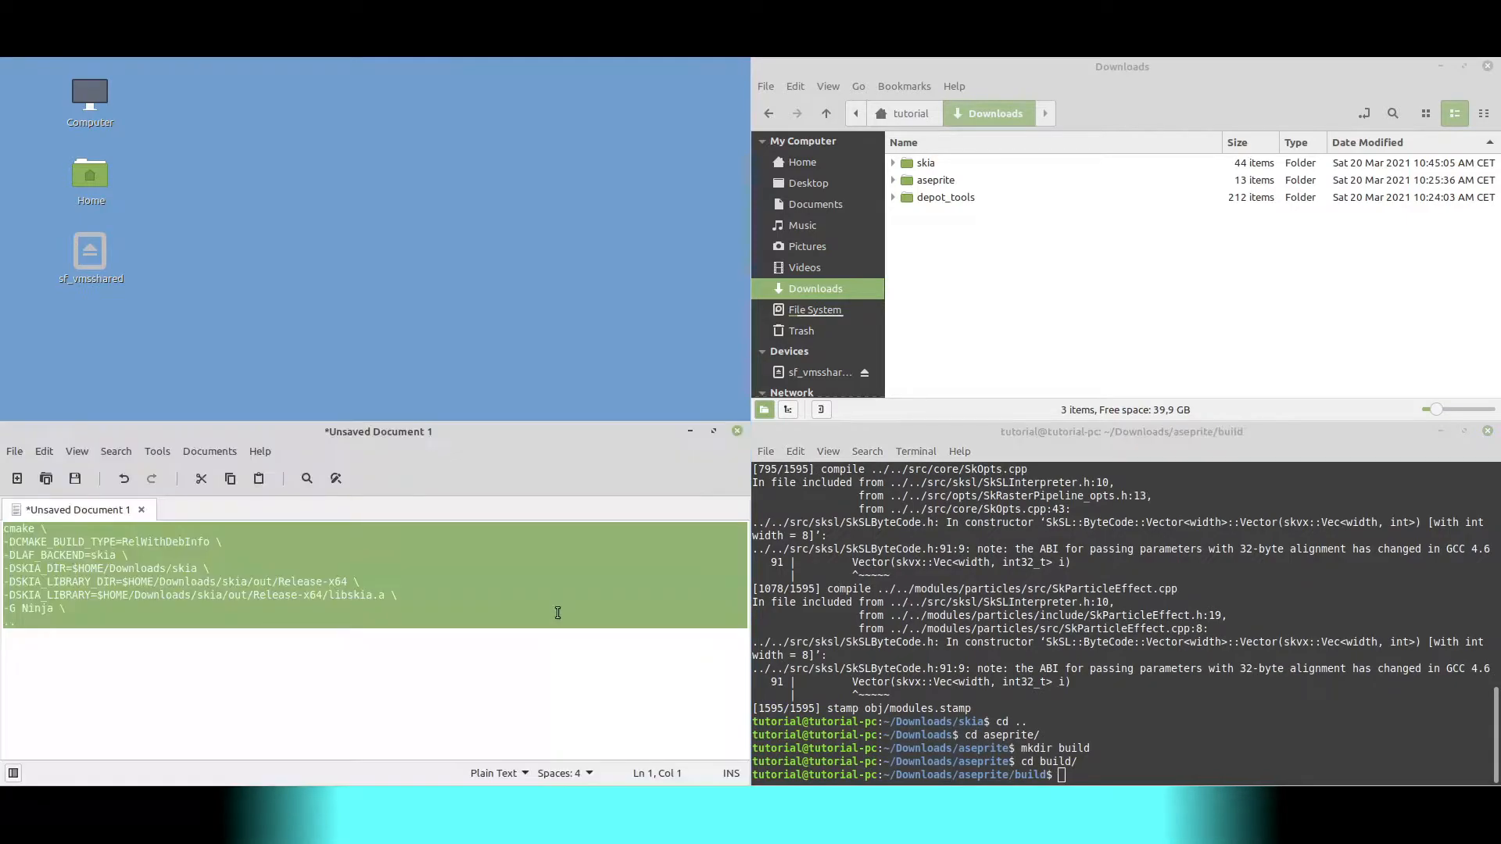
right_click(558, 613)
text(ninja aseprite)
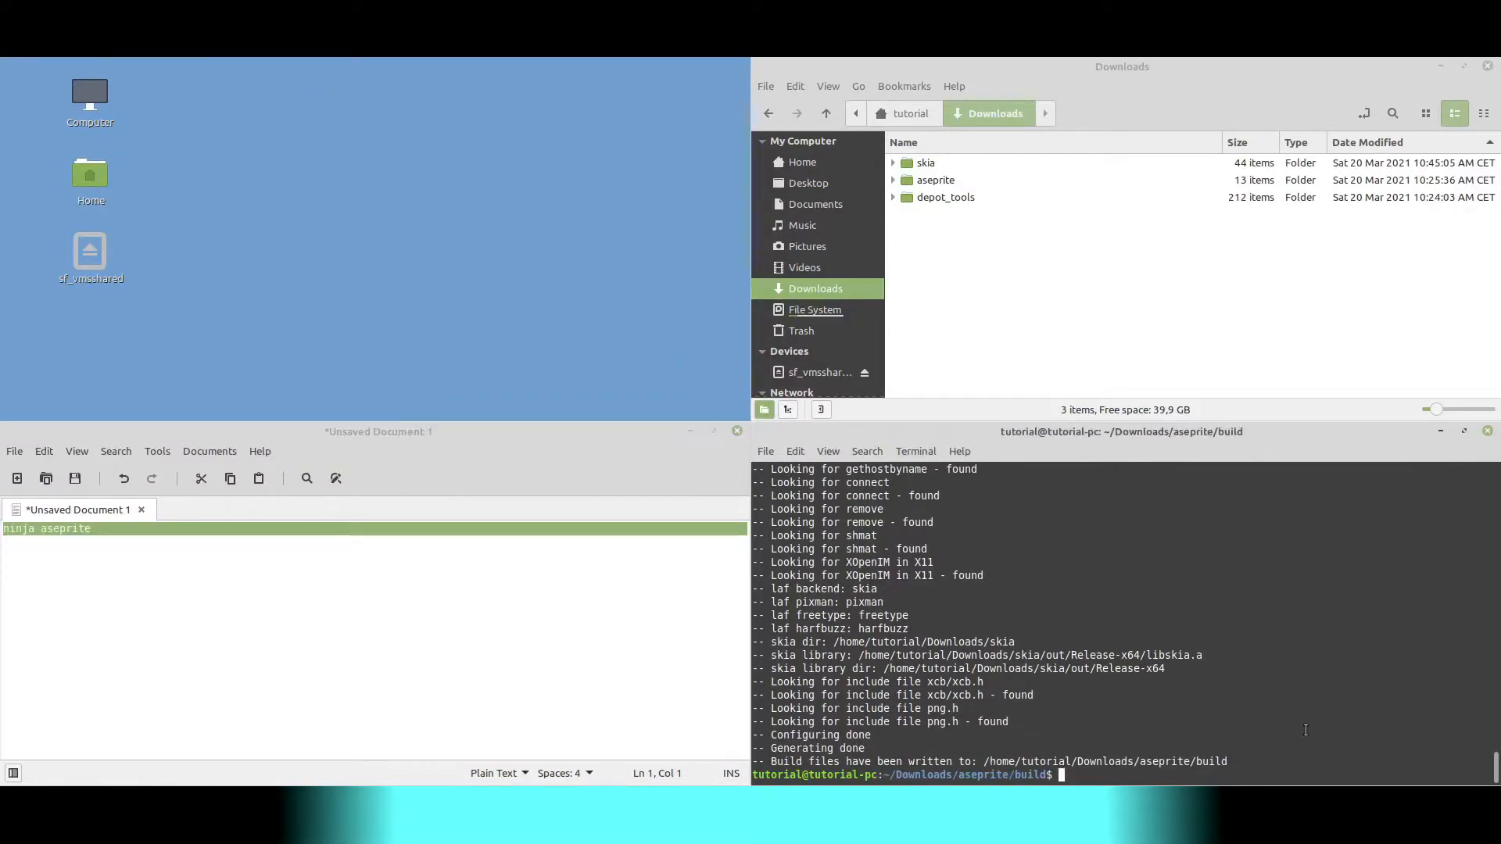
- Run ninja aseprite to start compiling Aseprite's 1504 targets
key(Return)
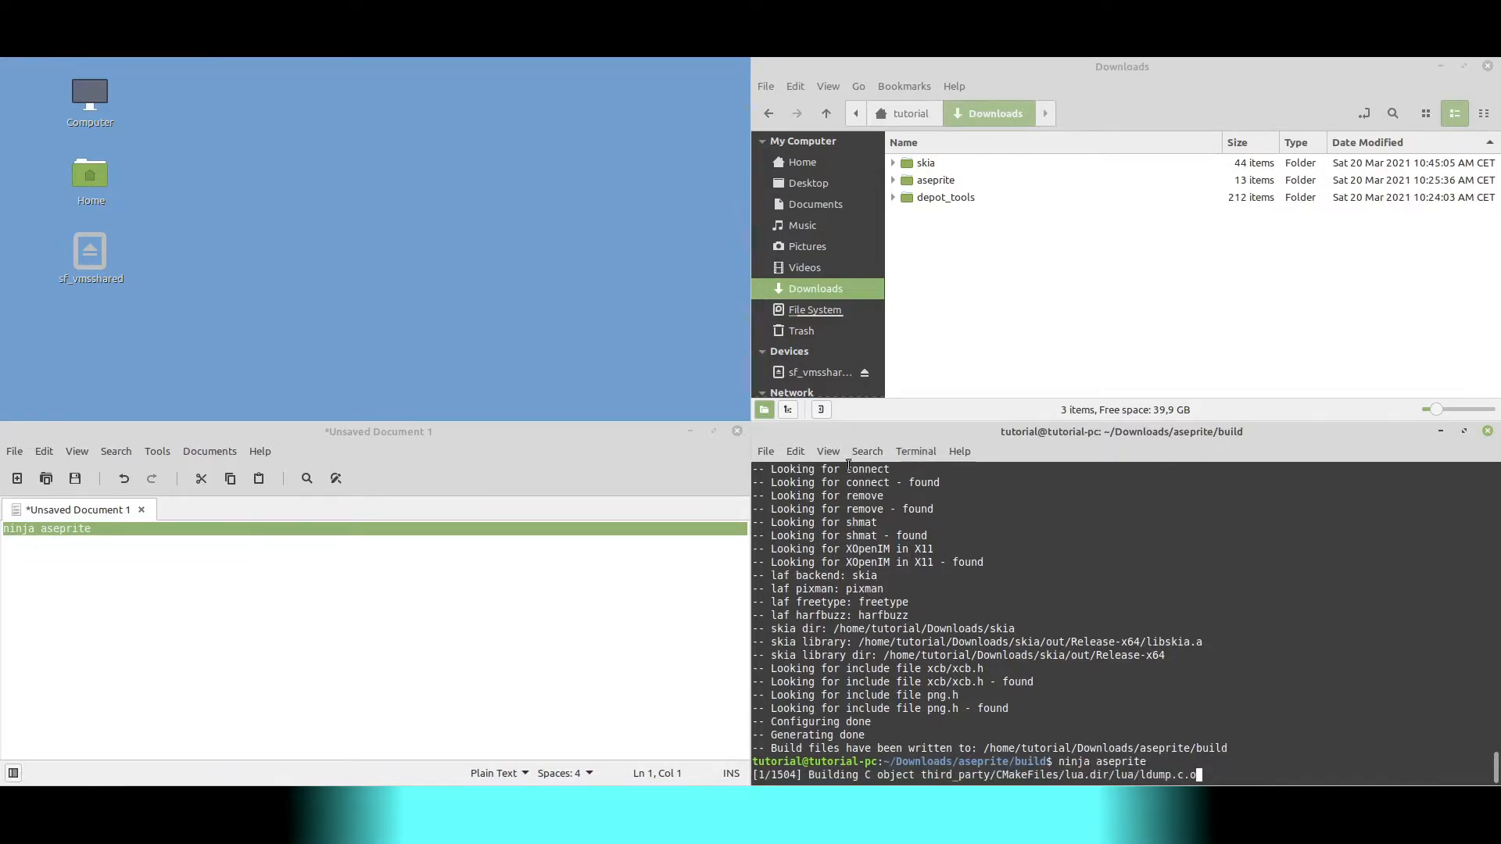
mouse_move(640, 349)
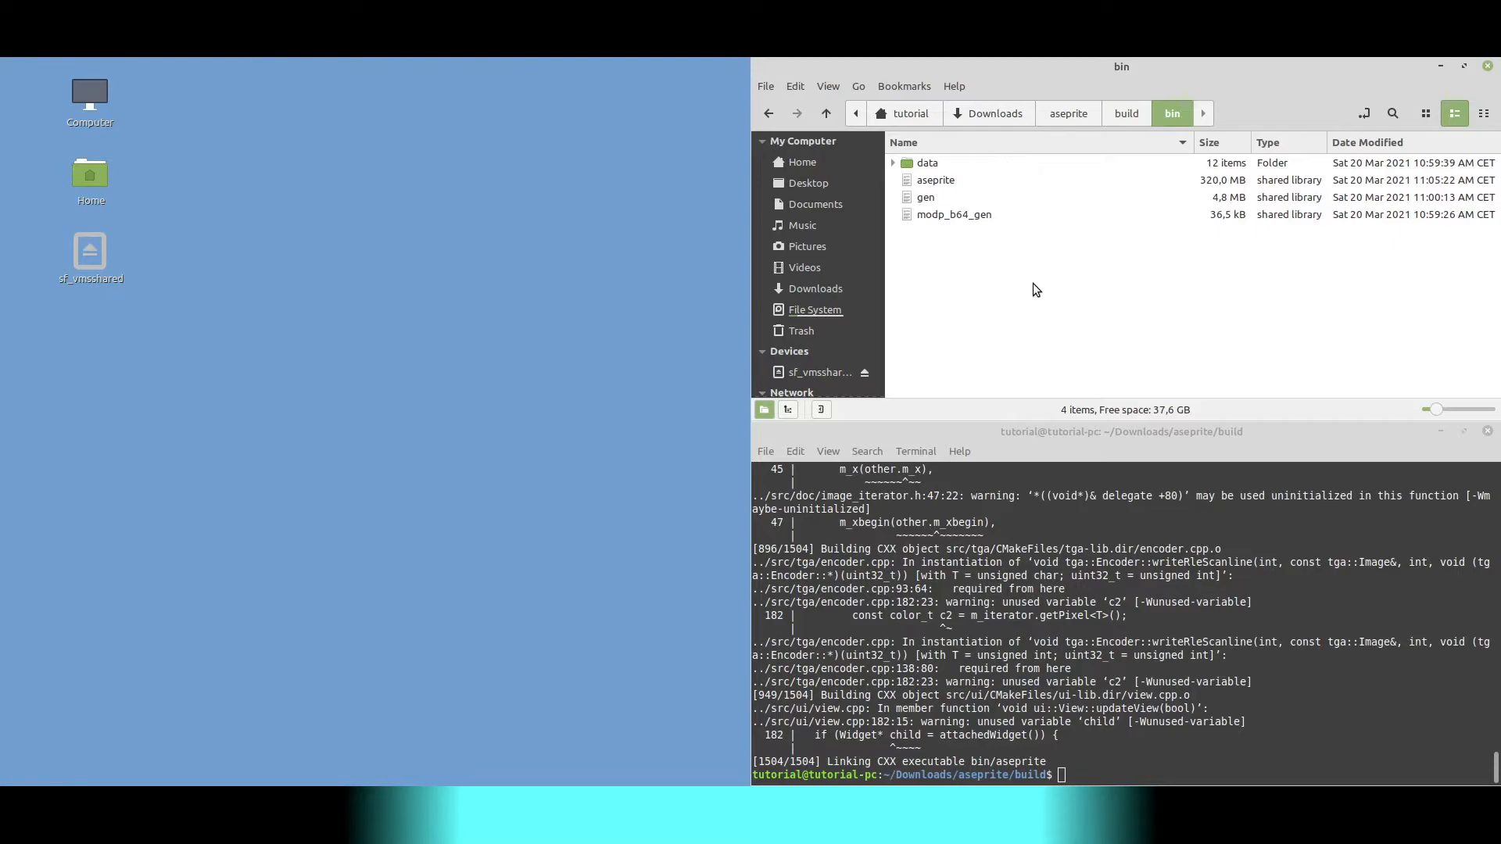
- Open a terminal in the bin folder and run ./aseprite
right_click(1035, 289)
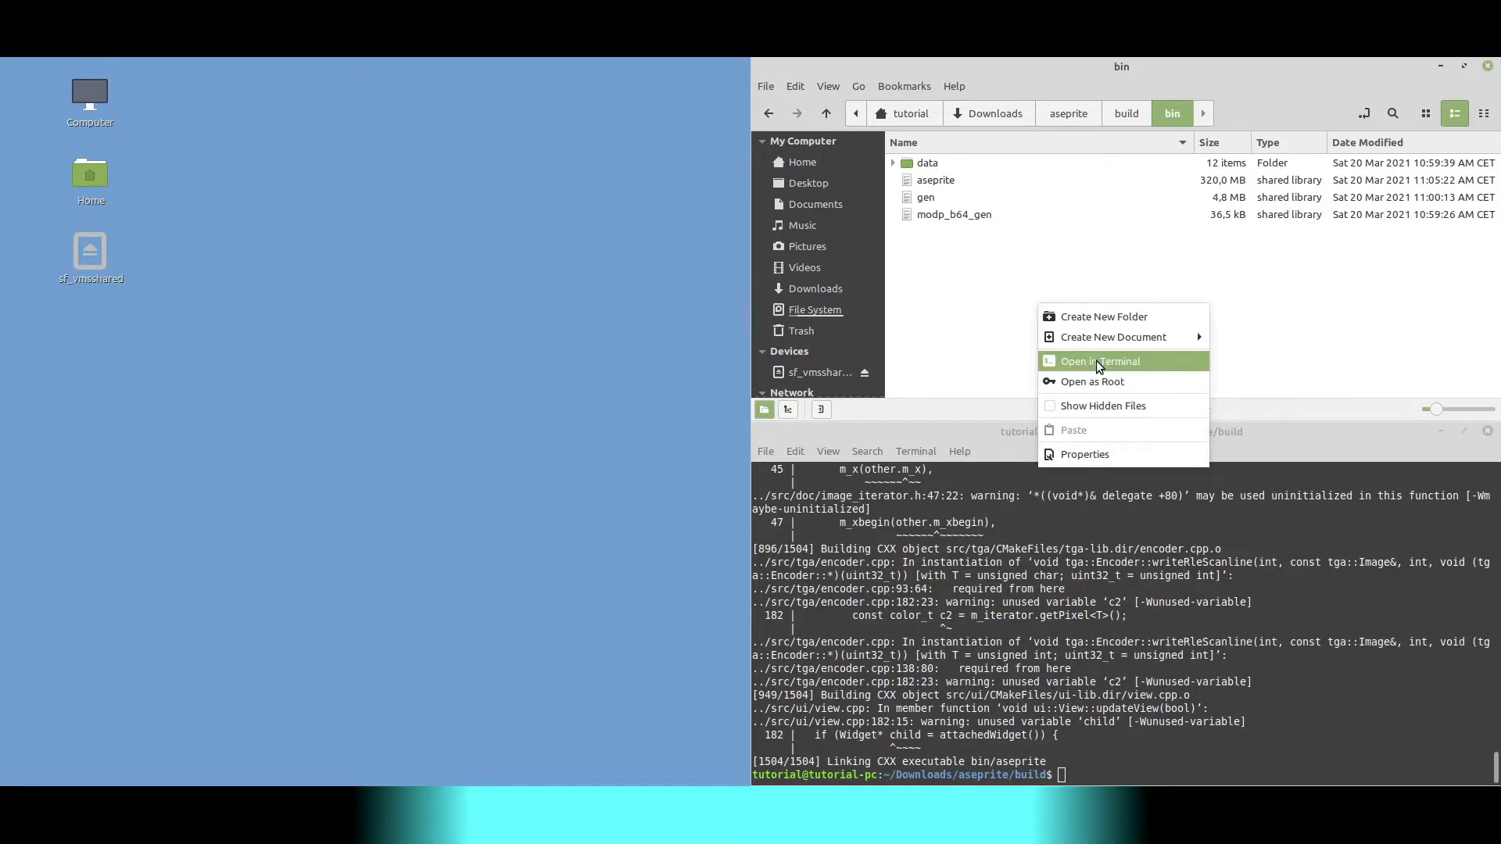
click(1099, 361)
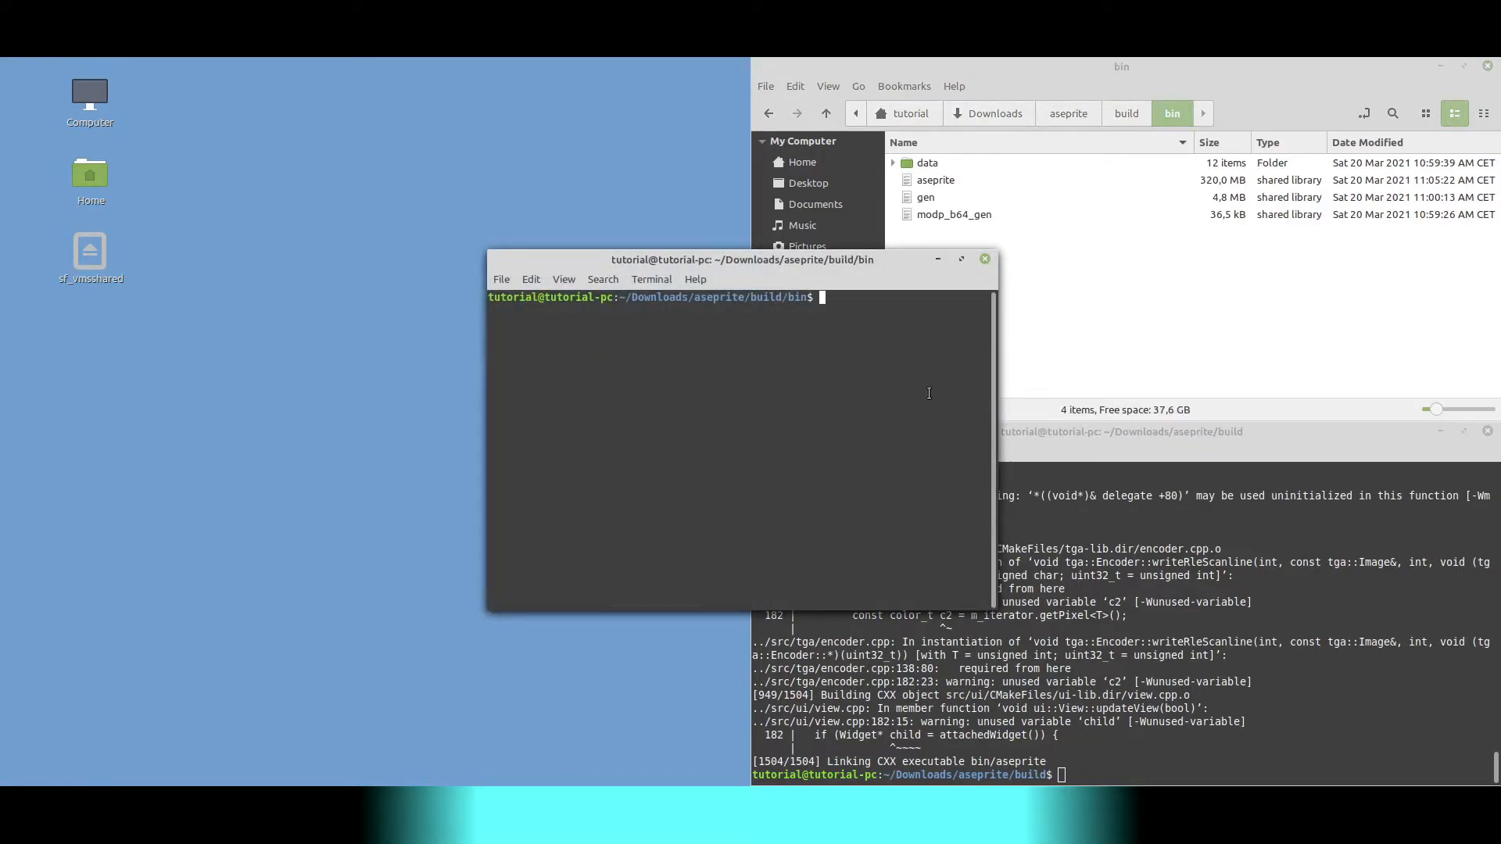
text(./aseprite)
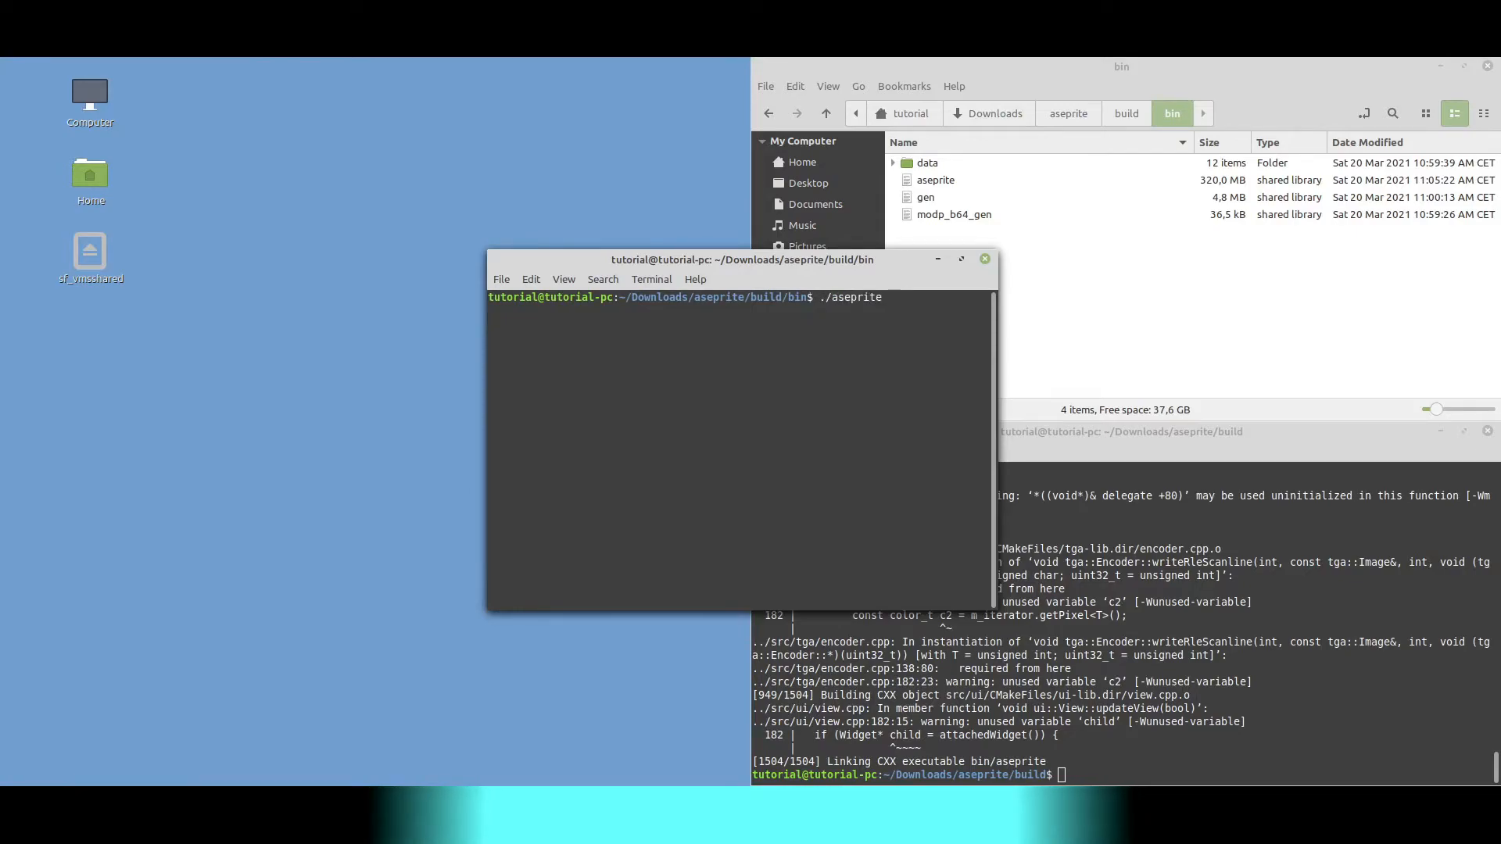
key(Return)
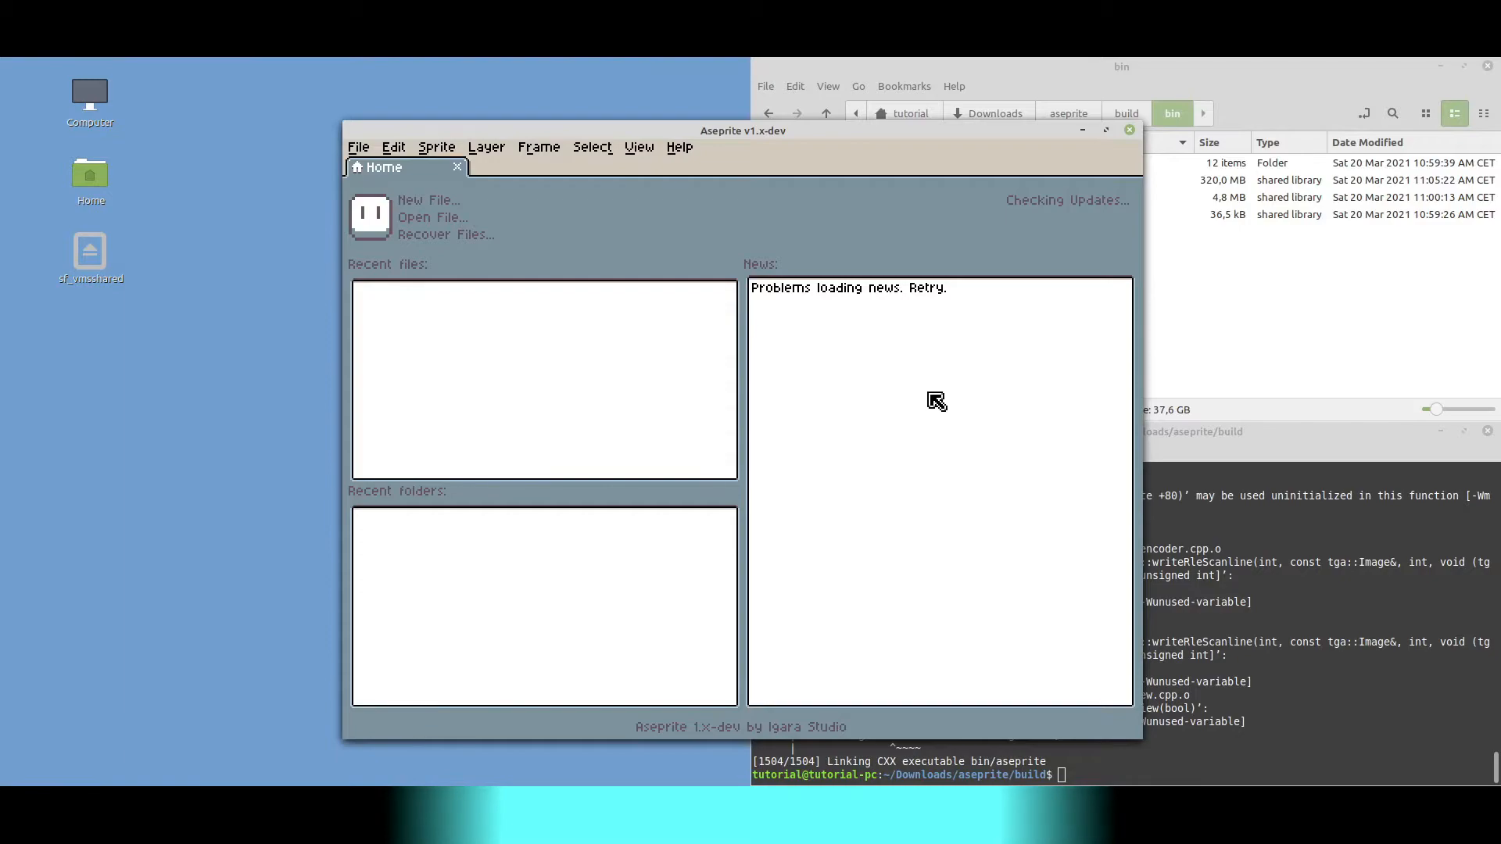
- Check the v1.x-dev build details in Help > About, then close the dialog
click(678, 146)
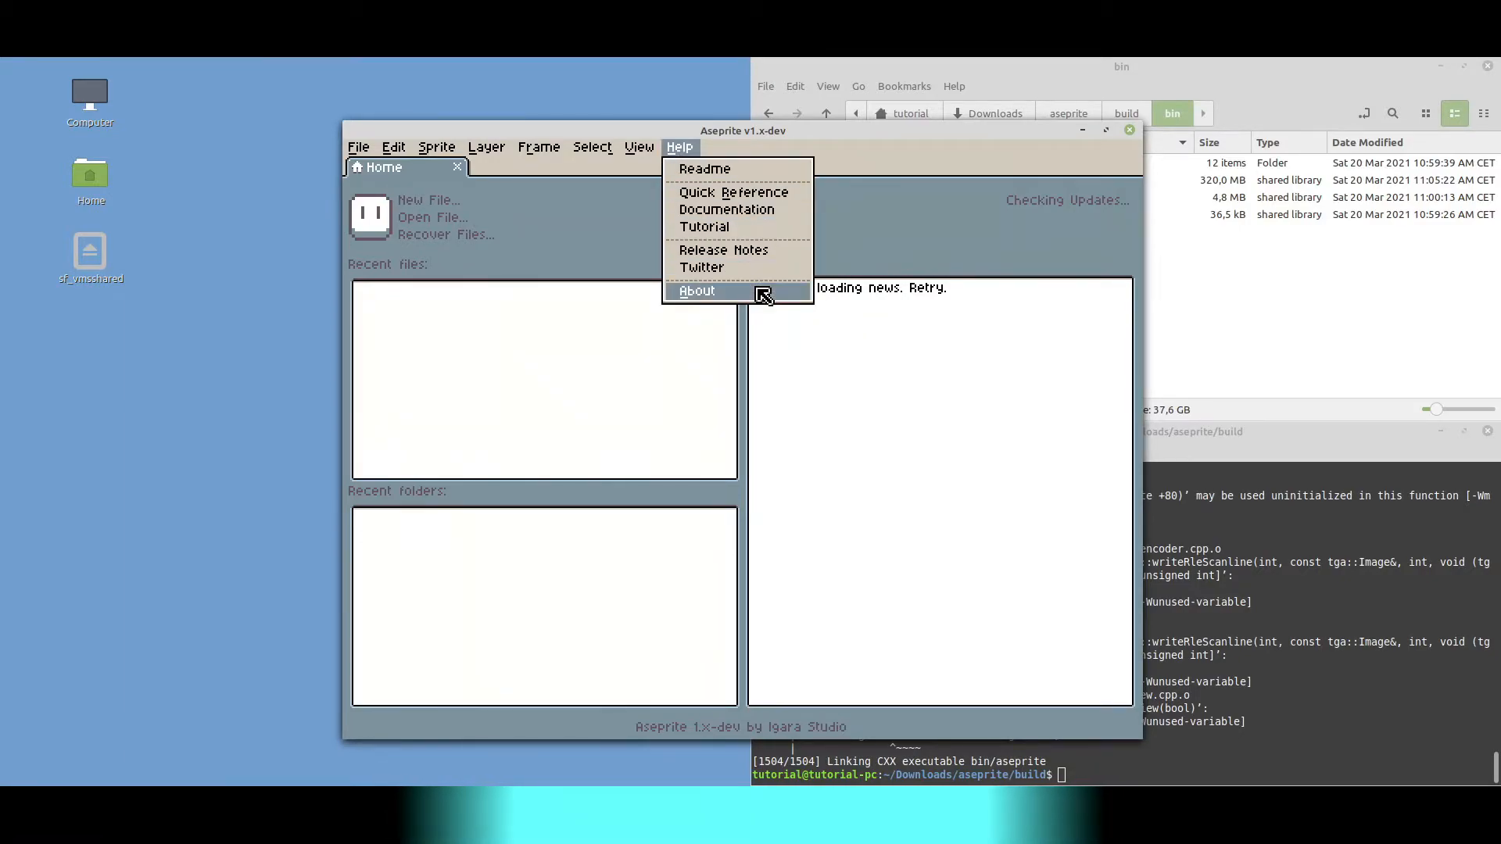
click(696, 290)
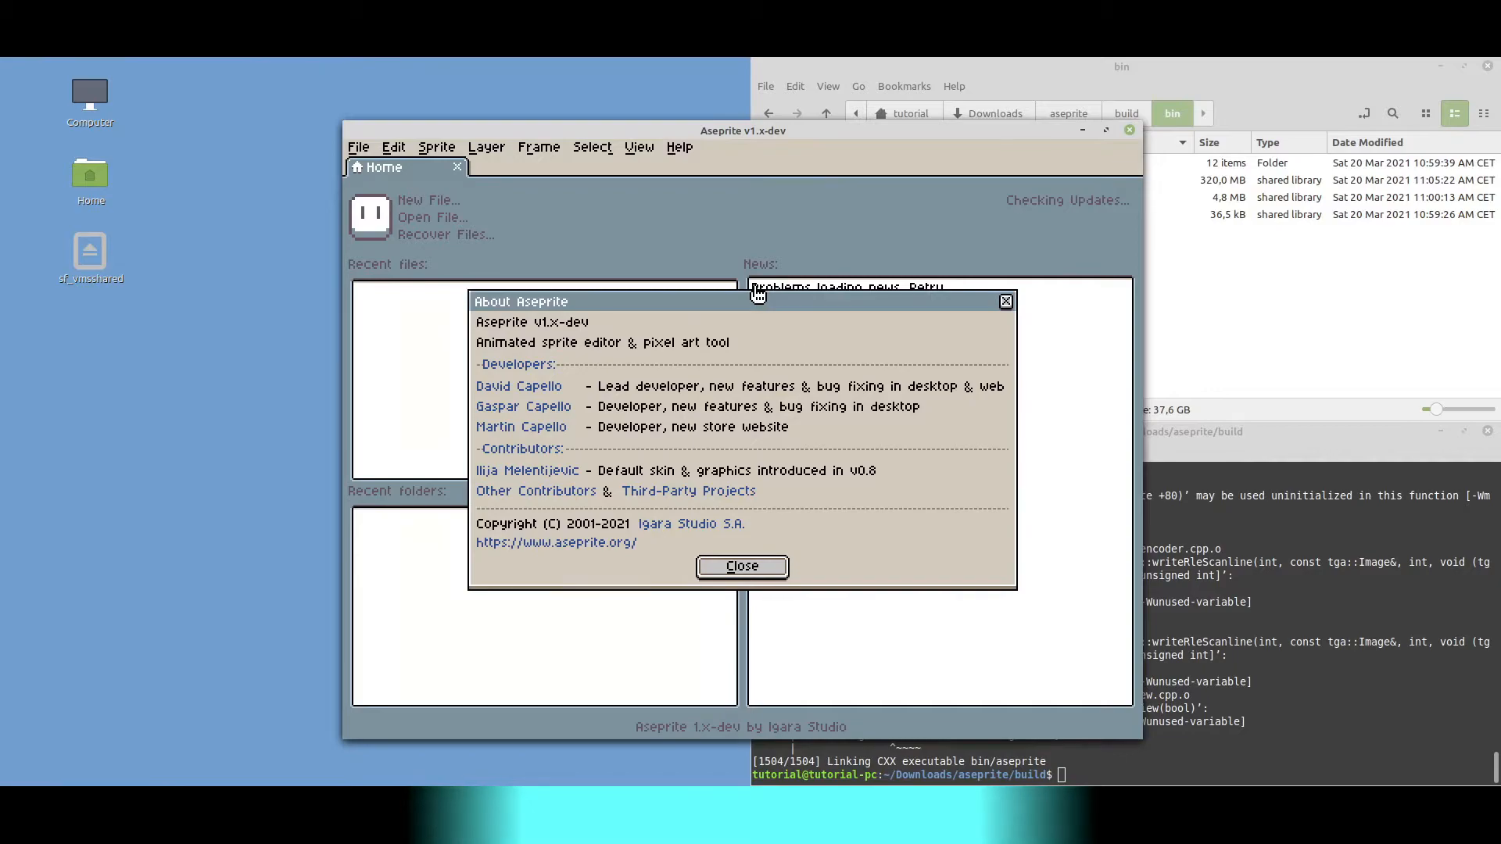
mouse_move(766, 319)
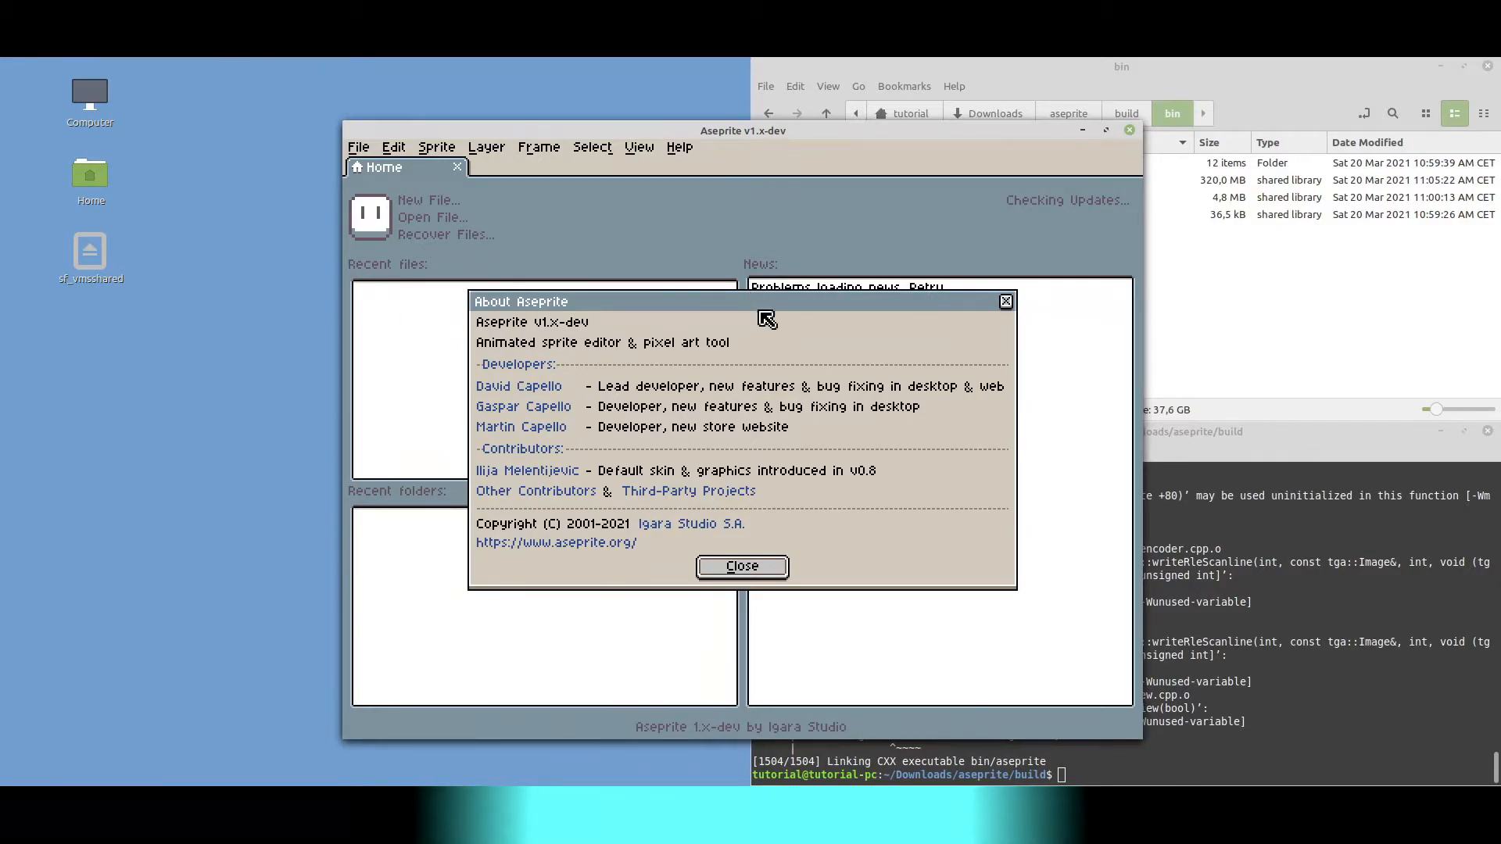
click(740, 566)
text(cd .)
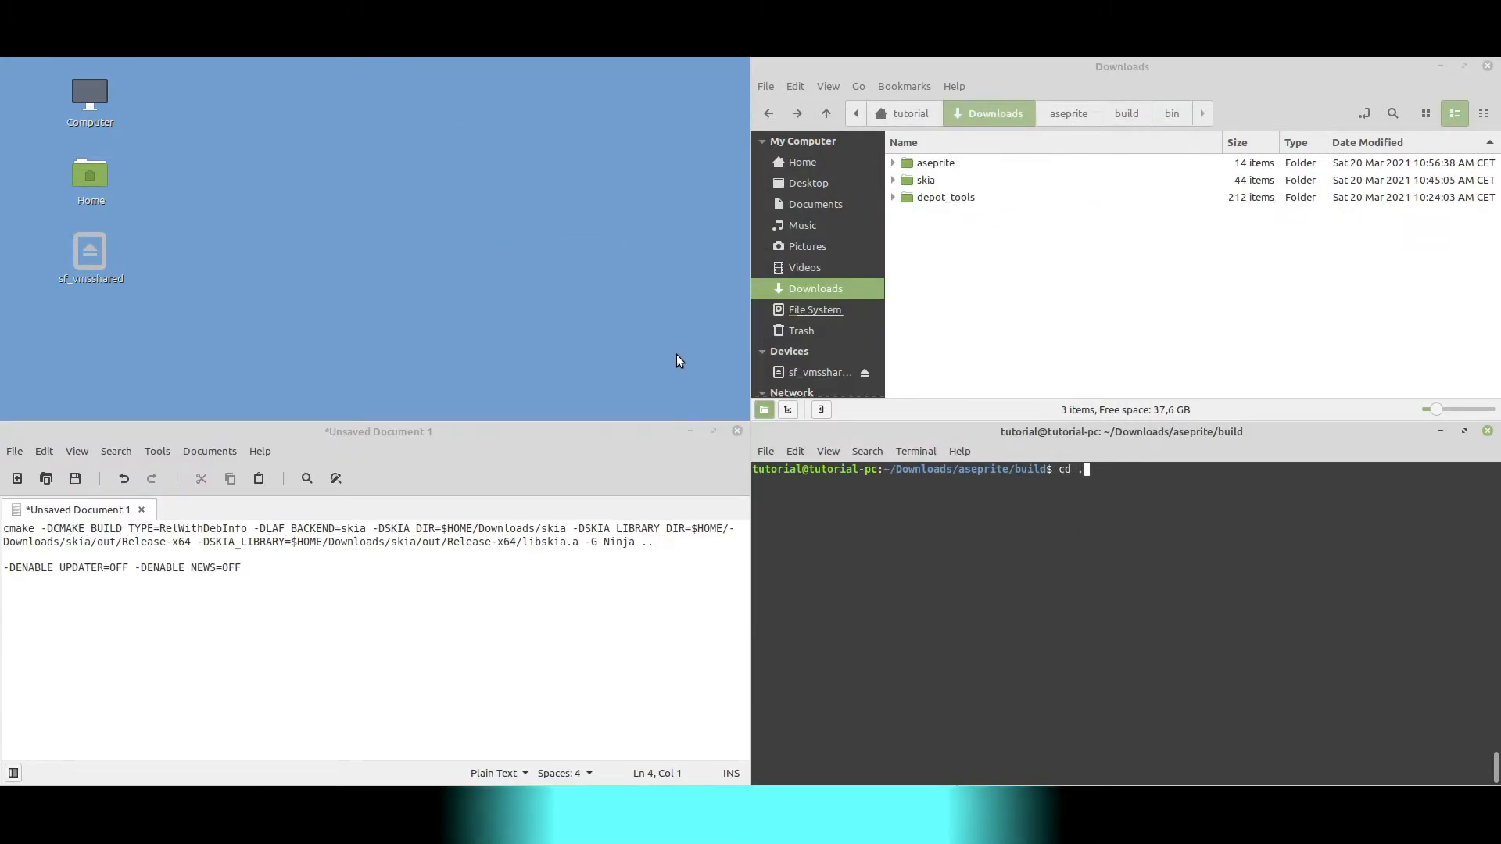
- Create and enter build2, then run cmake with -DENABLE_UPDATER=OFF -DENABLE_NEWS=OFF and compile
text(mkdir build2)
text(cd bui)
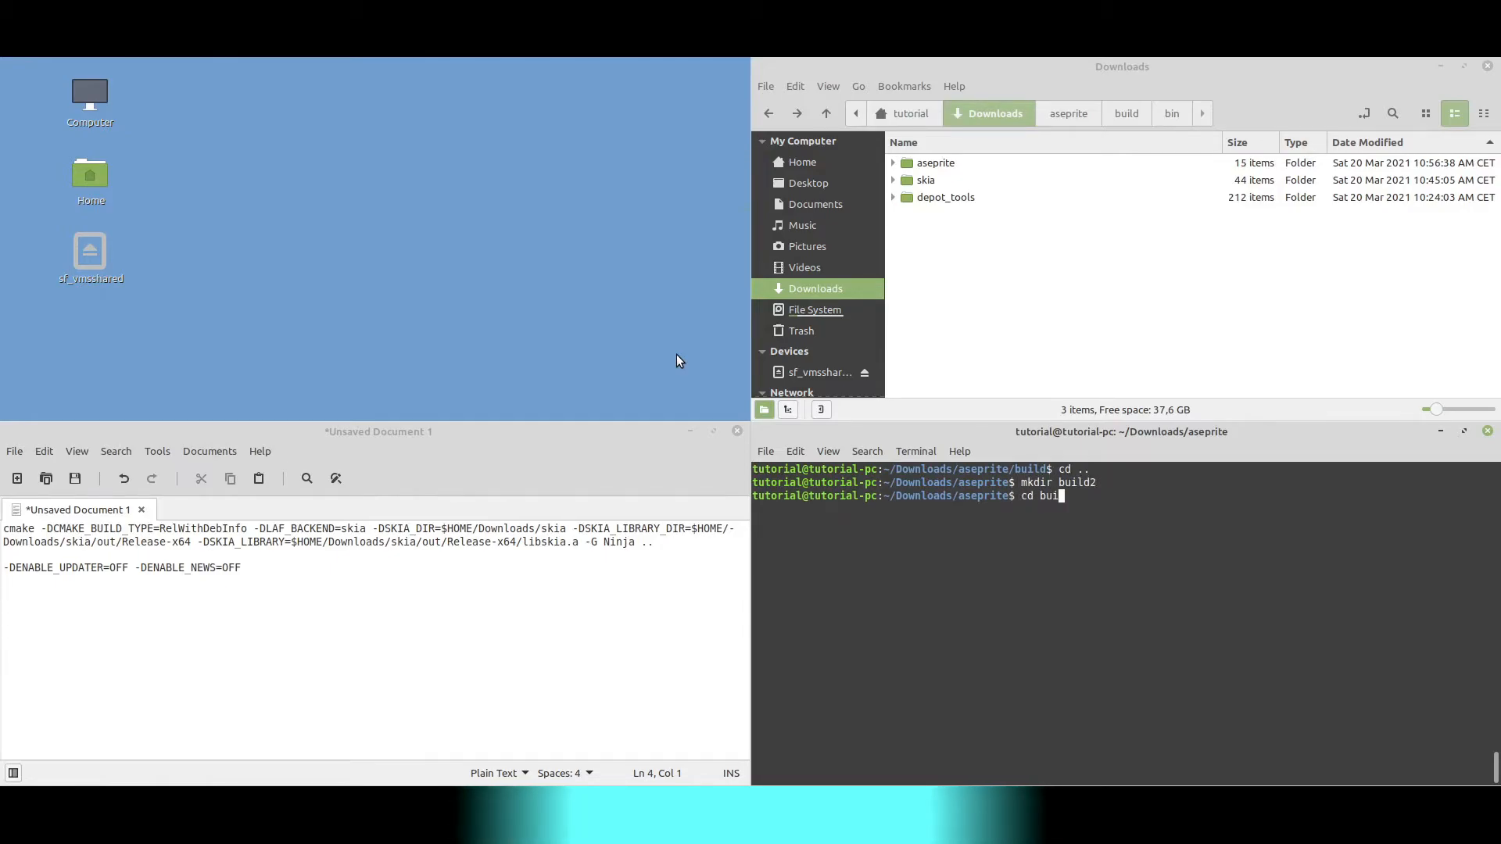
key(Return)
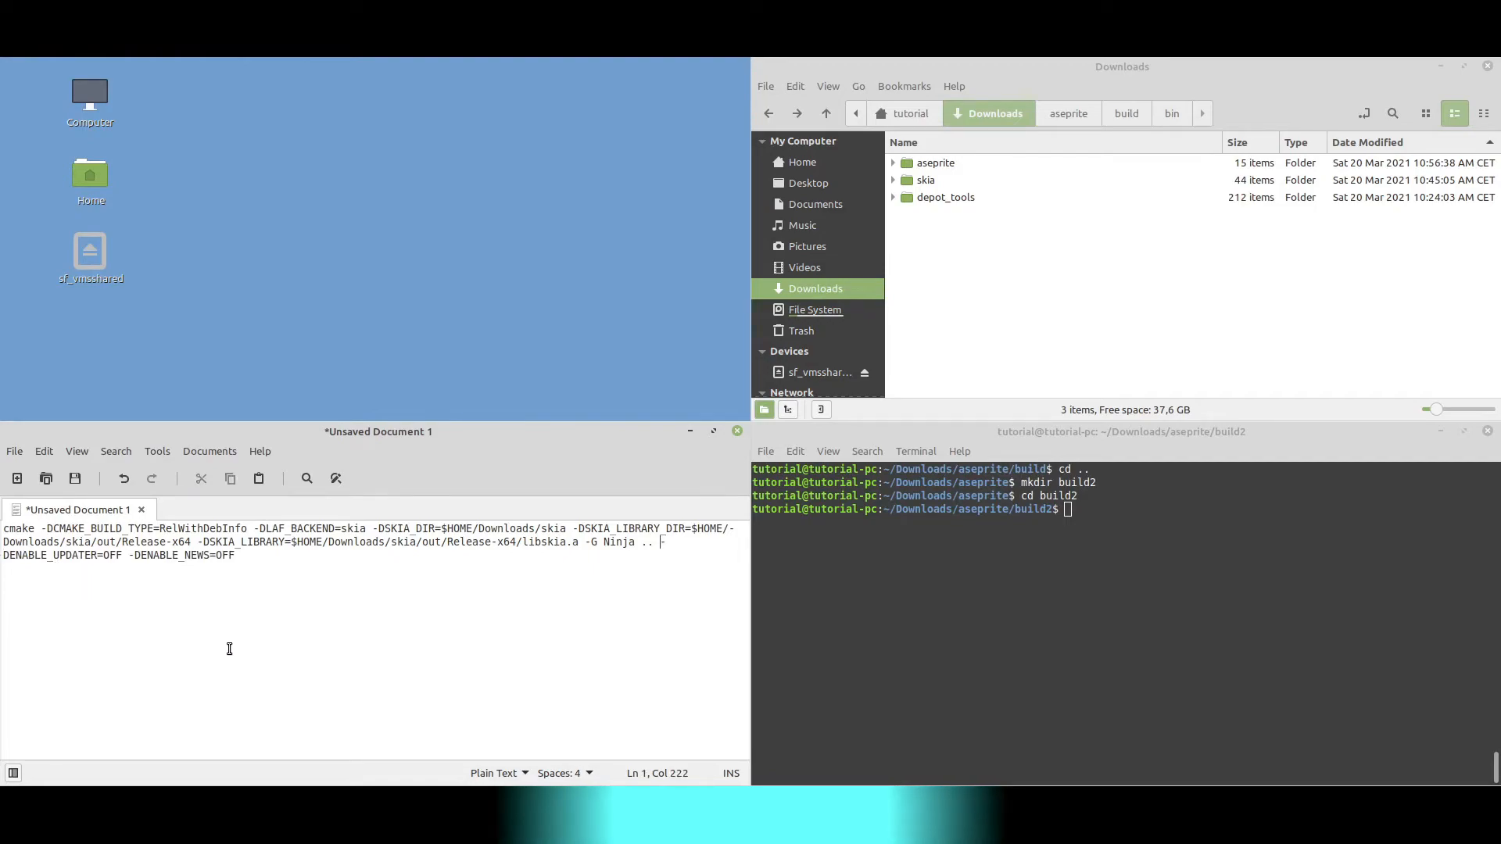
key(ctrl+a)
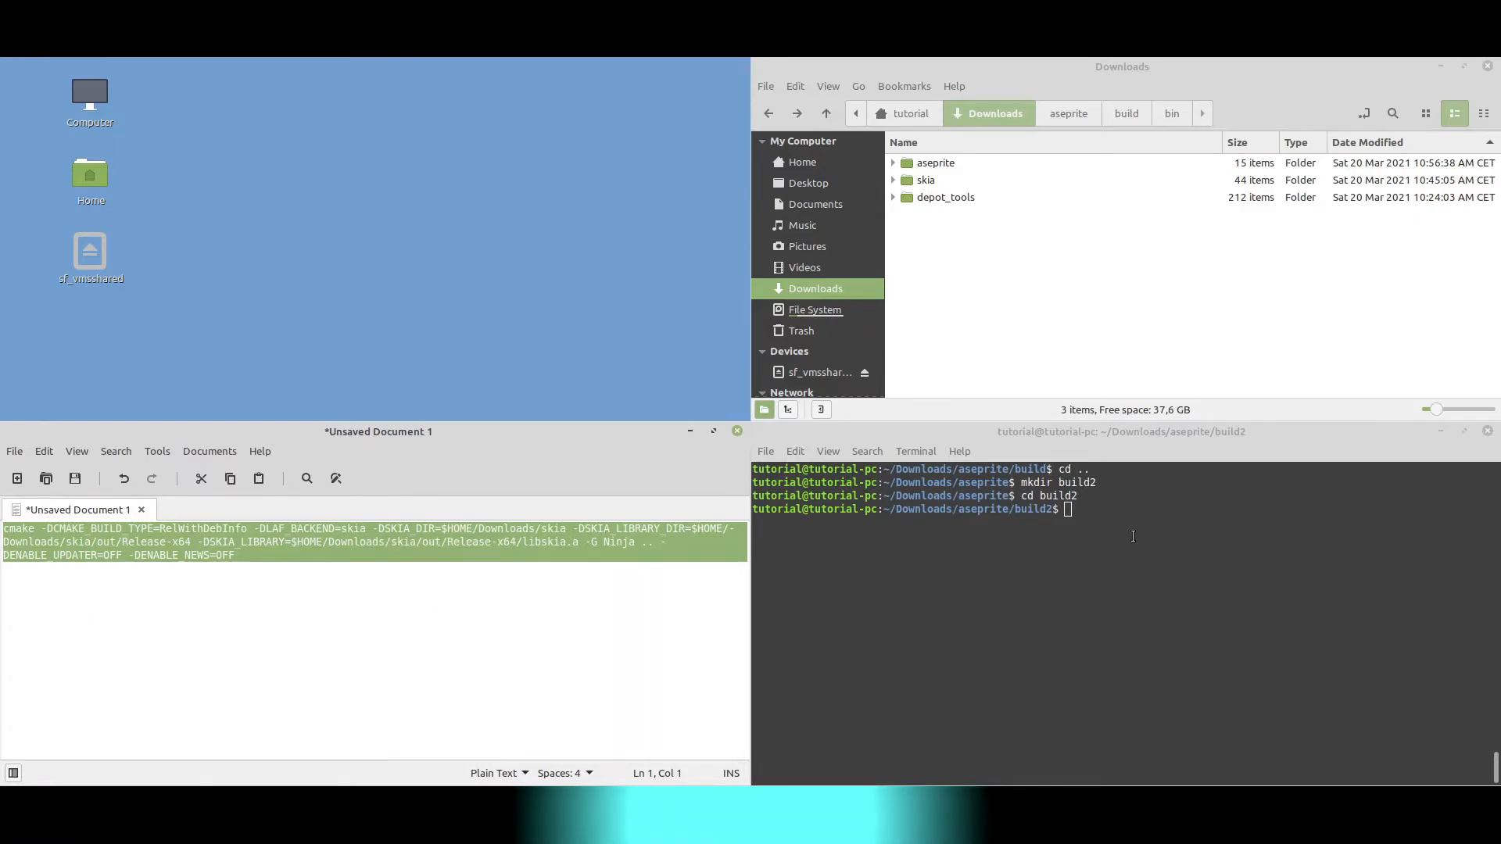
key(Return)
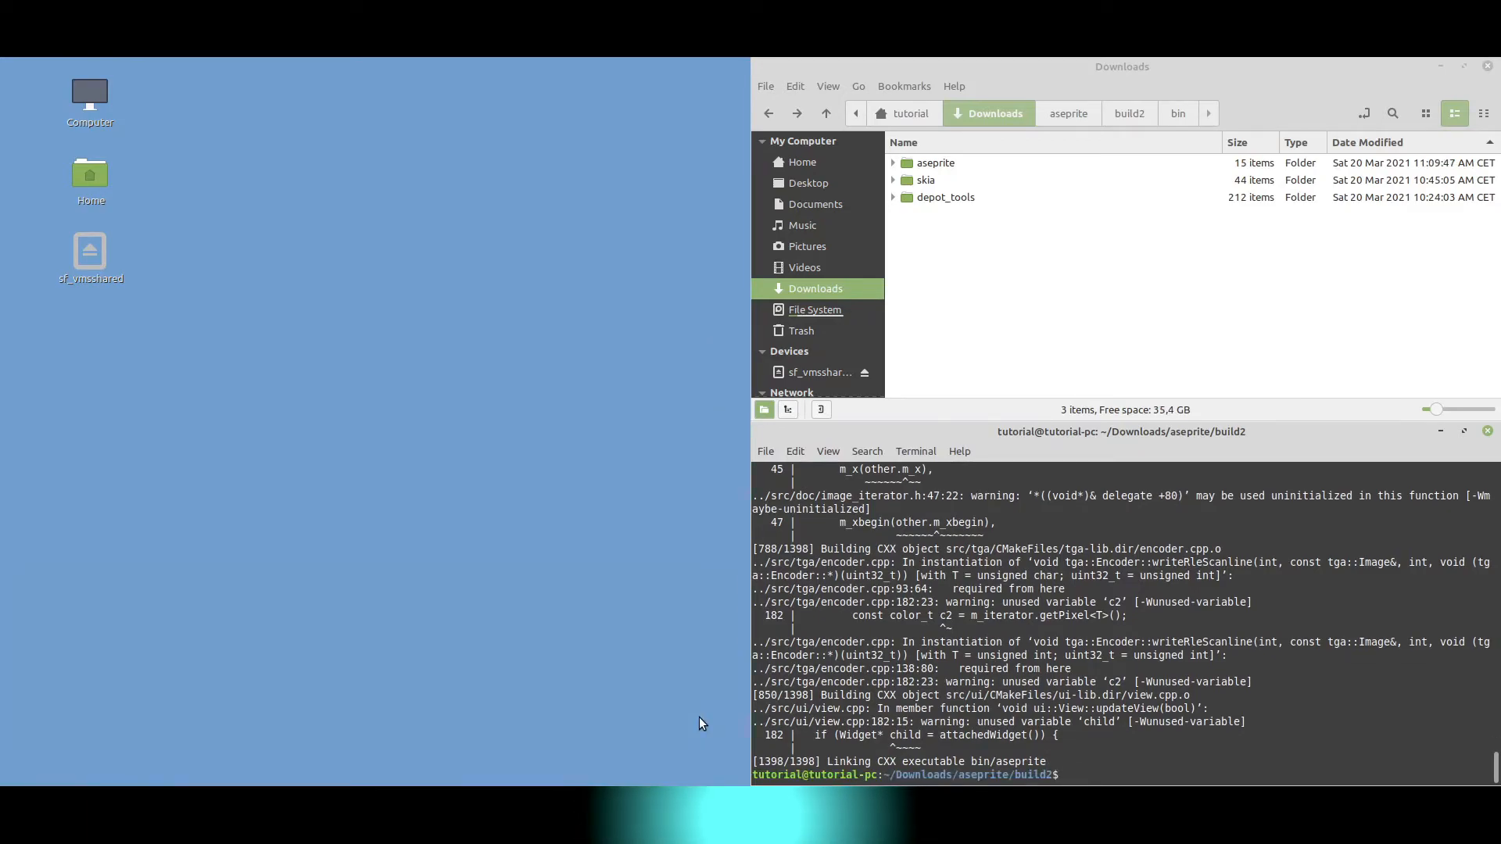
- Navigate Nemo to build2/bin, open a terminal there and run ./aseprite
click(1069, 113)
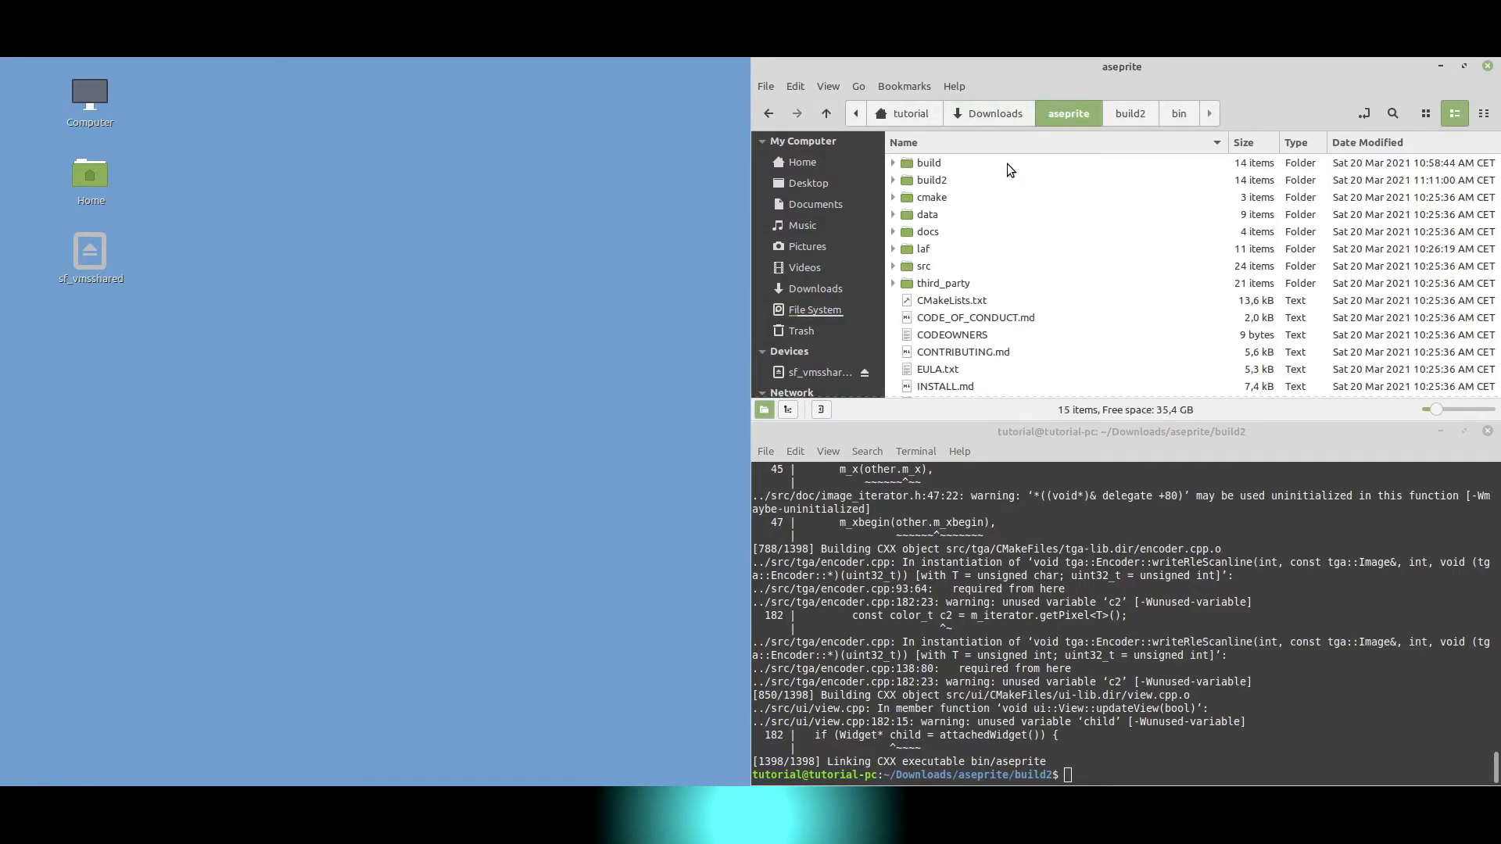
click(1129, 112)
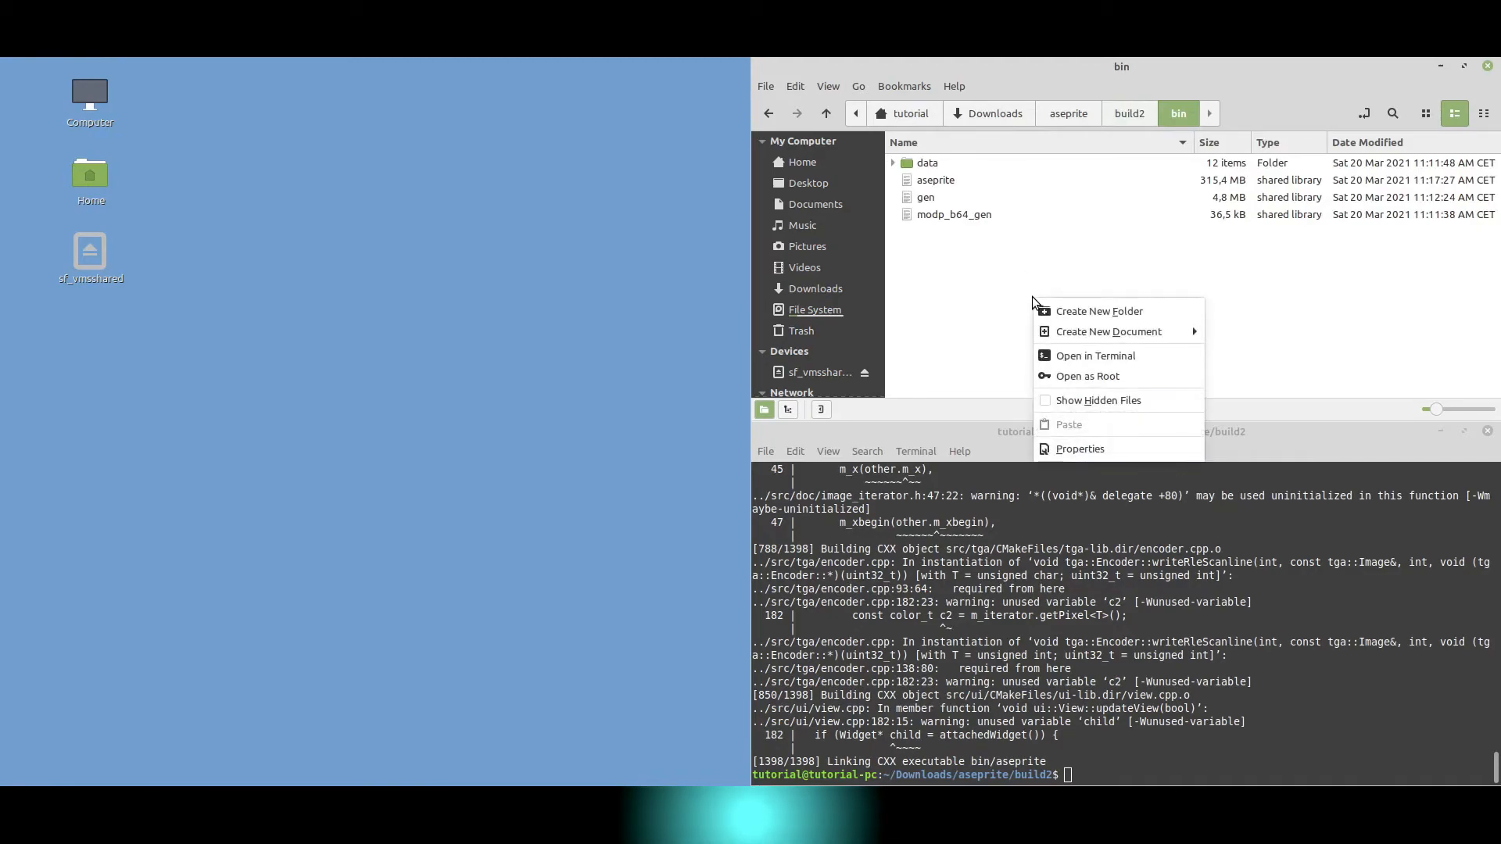
click(1095, 355)
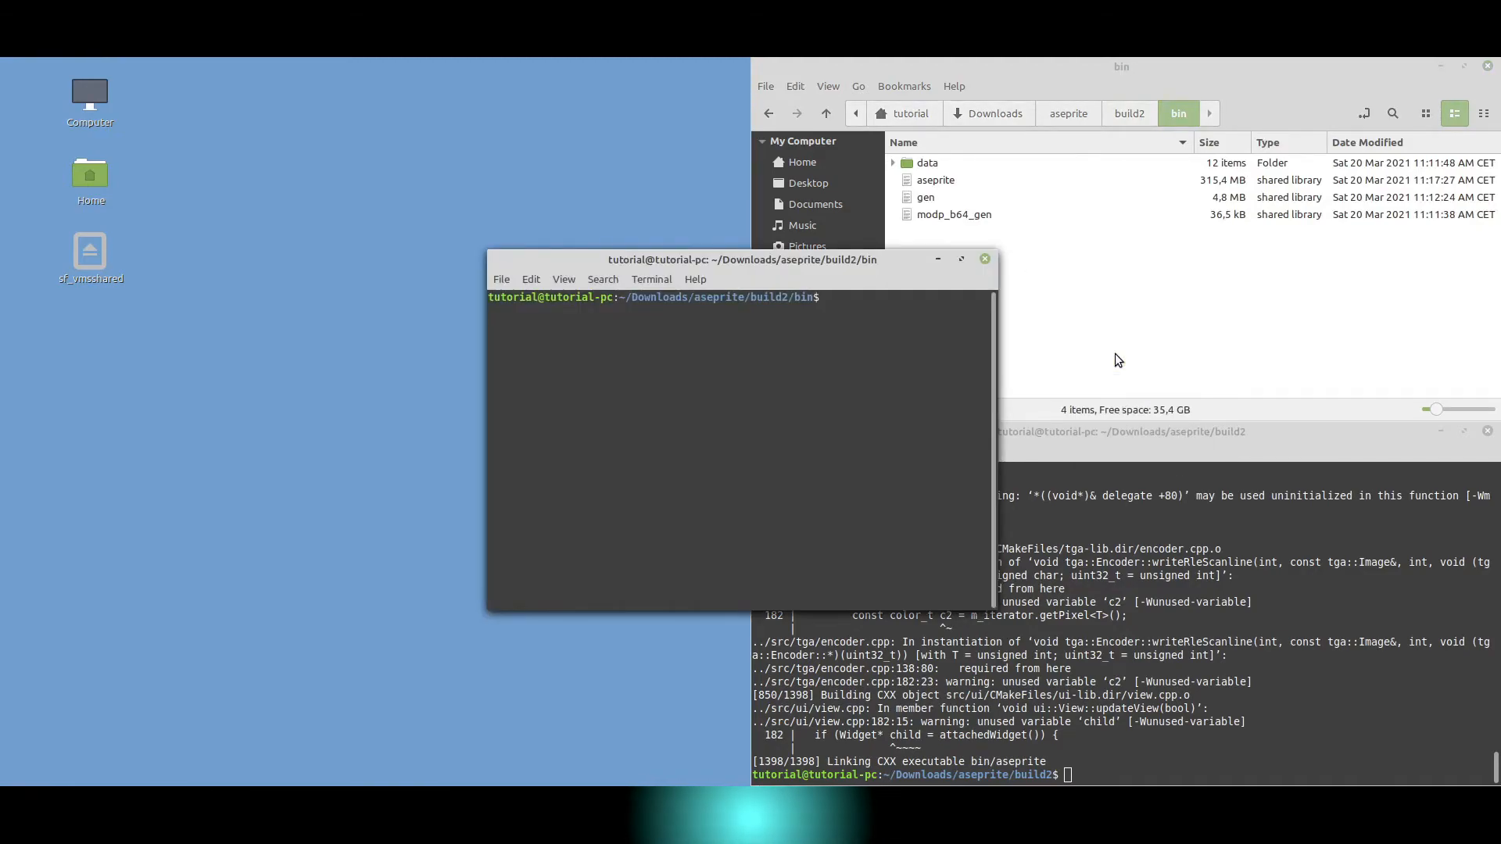
text(./aseprite)
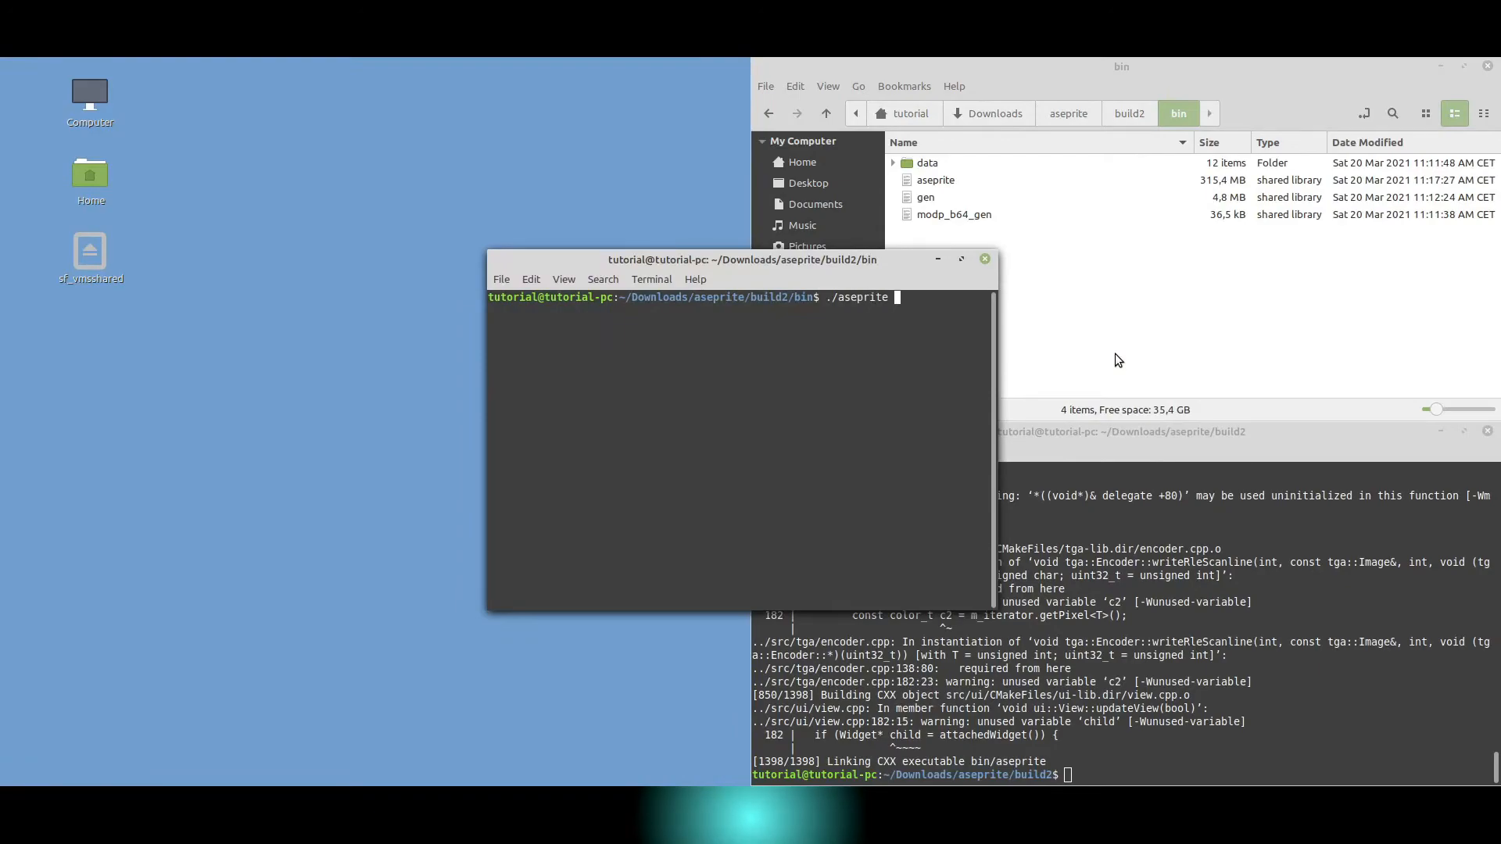
key(Return)
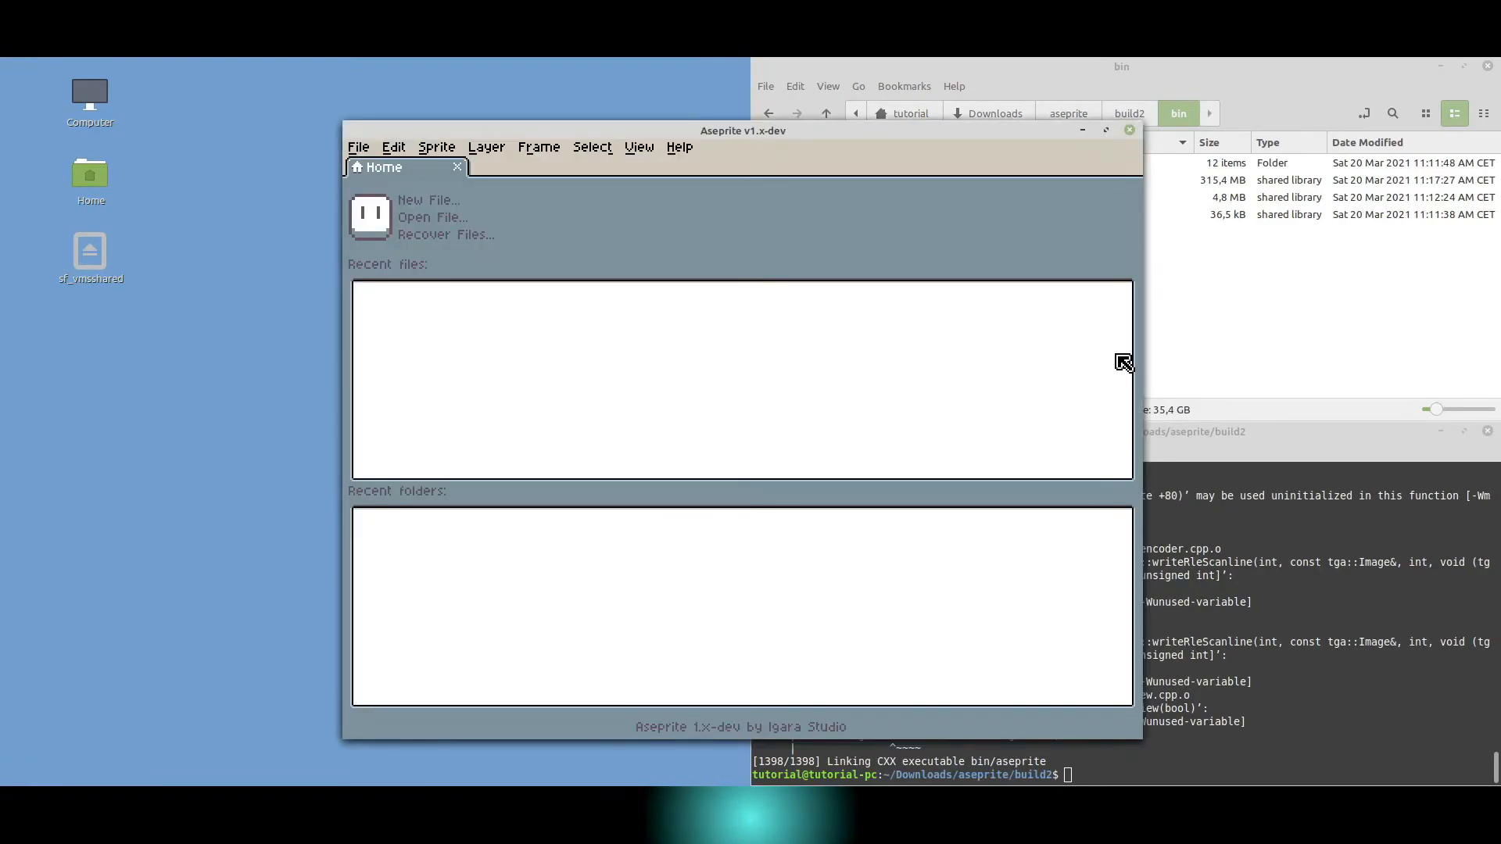
- View the rebuilt Aseprite's About dialog confirming v1.x-dev, close it, and quit Aseprite
click(678, 146)
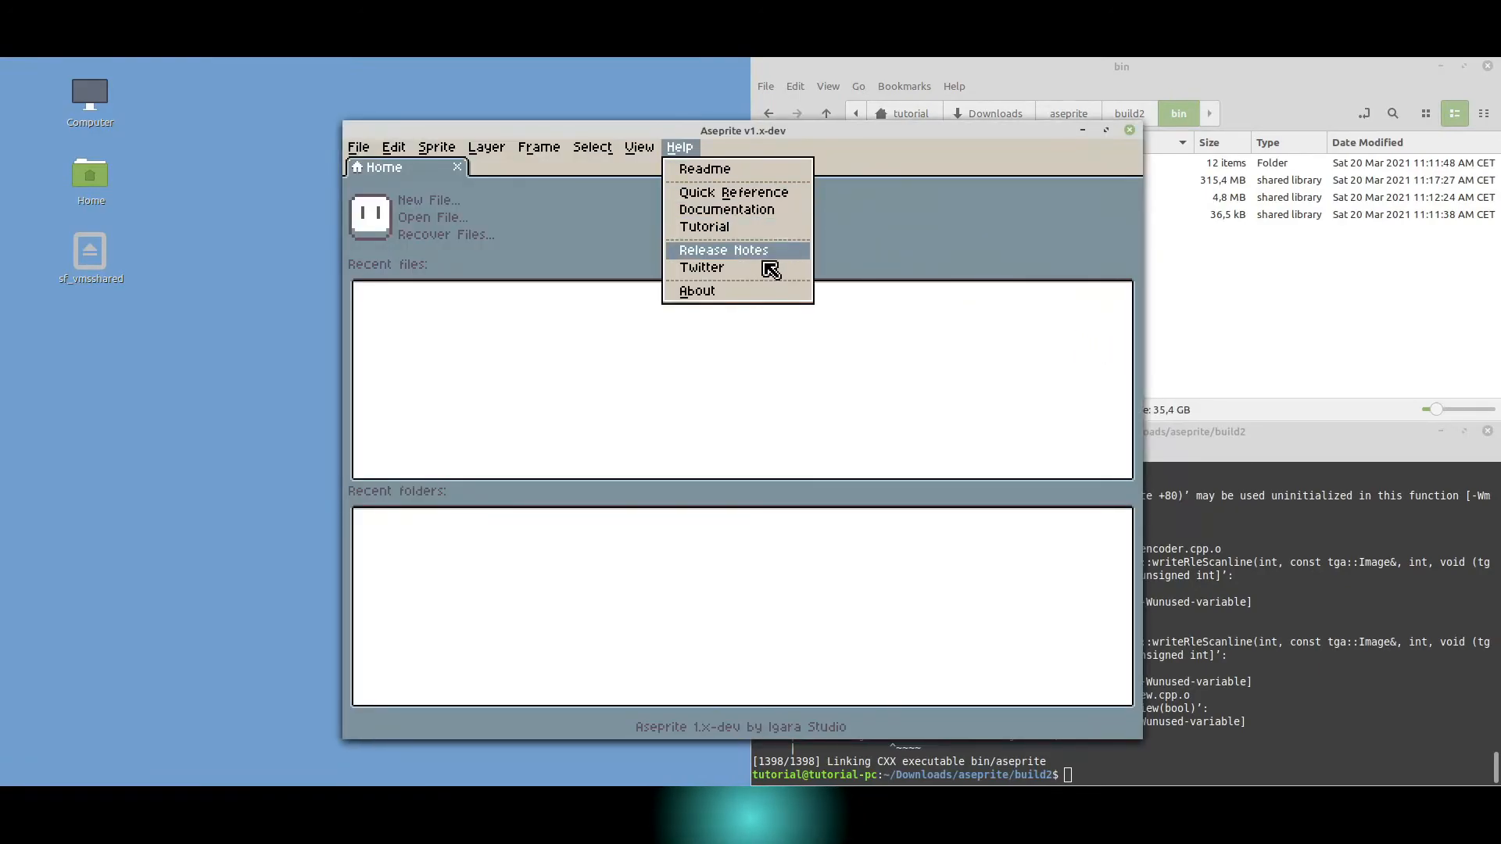
click(696, 290)
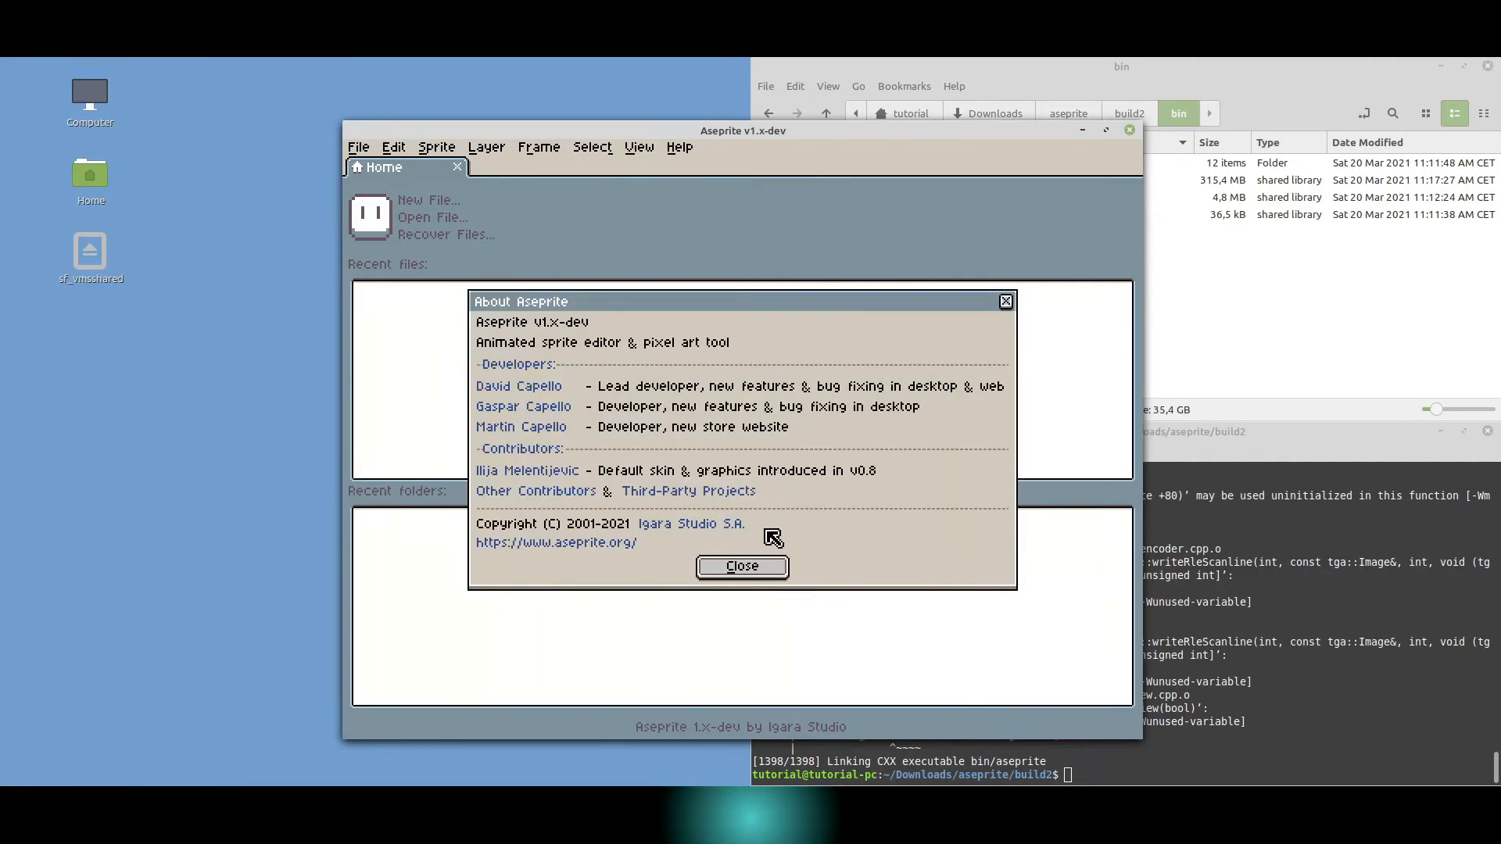
click(740, 566)
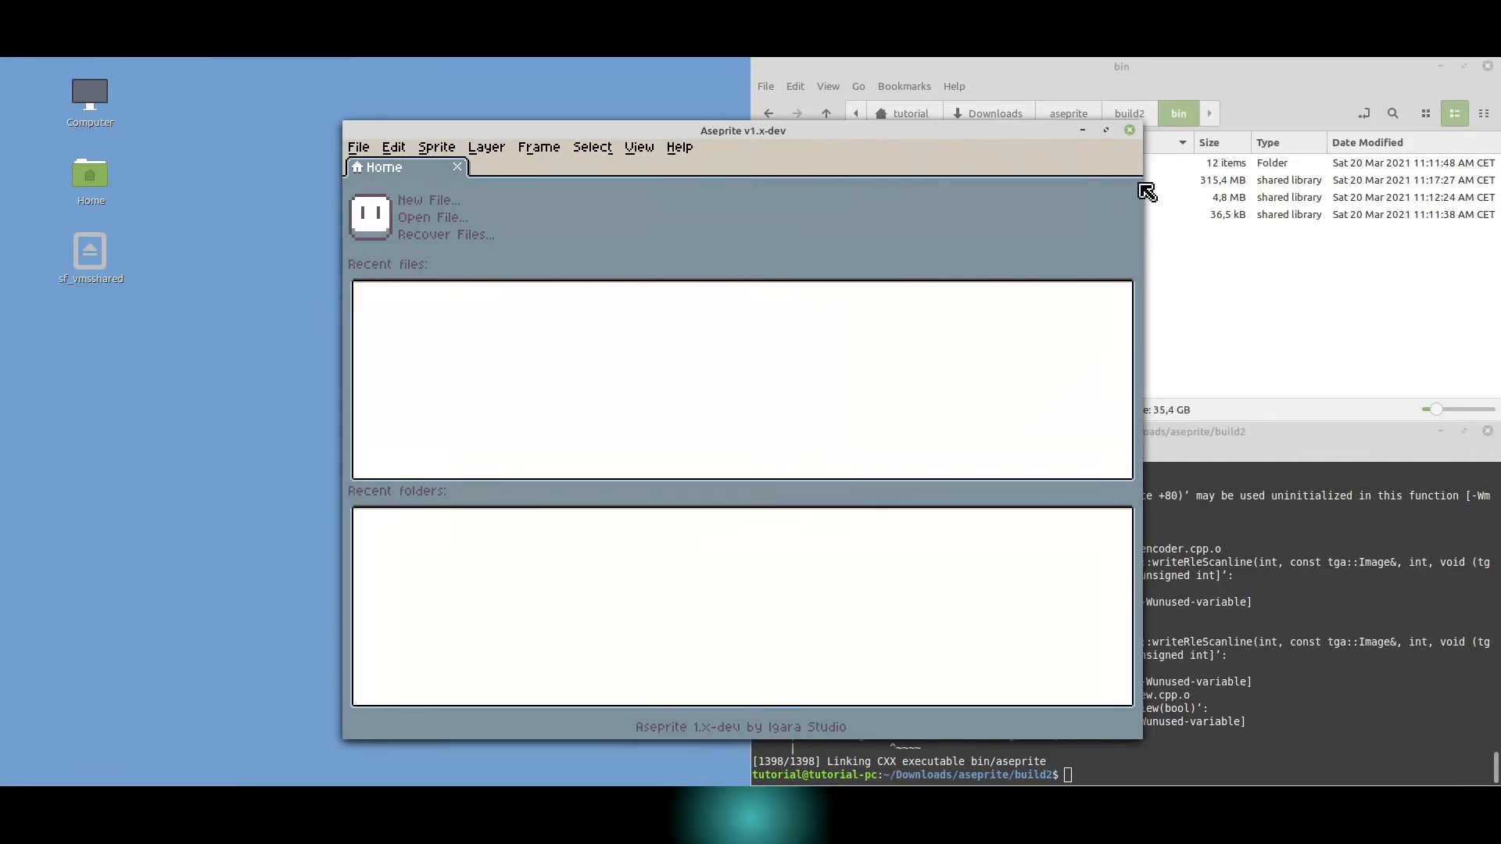
click(1129, 129)
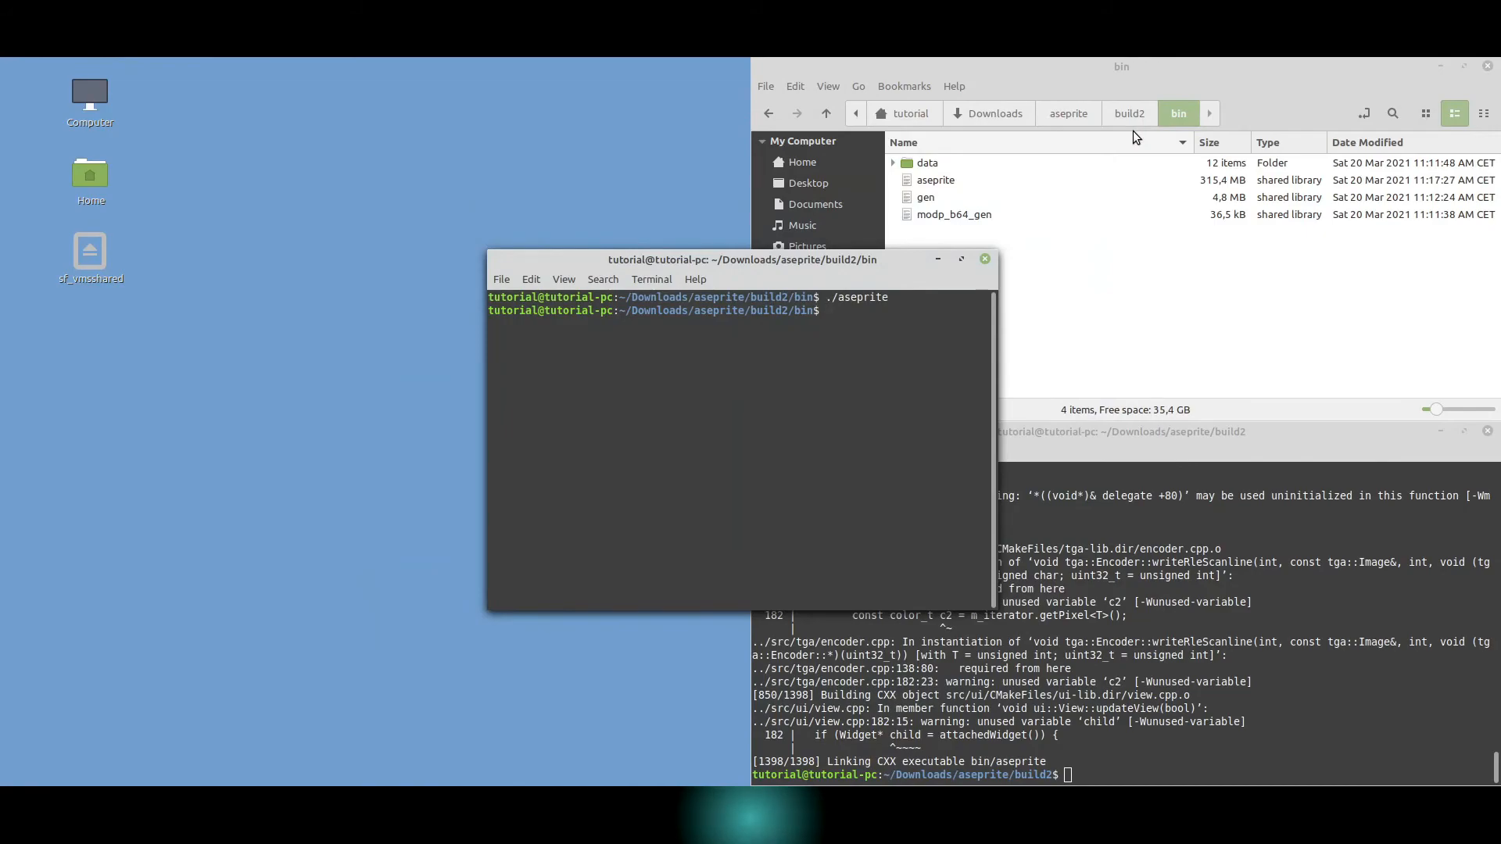